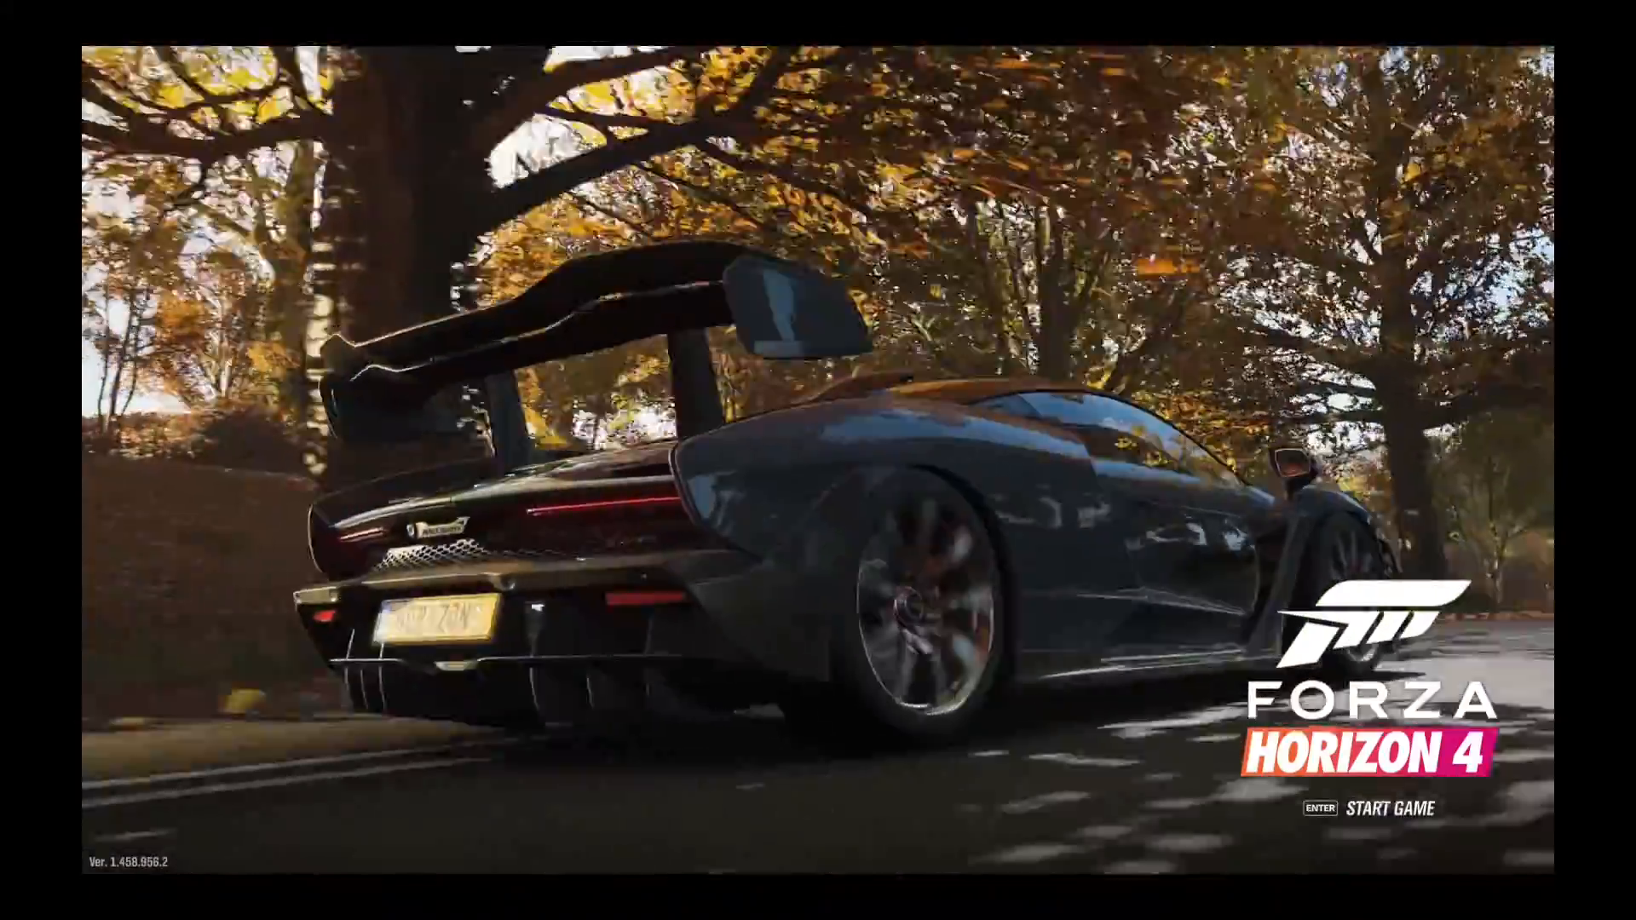
Step: Start Forza Horizon 4 from the title screen, which ends on the Invalid Profile error E:47-0
key("enter")
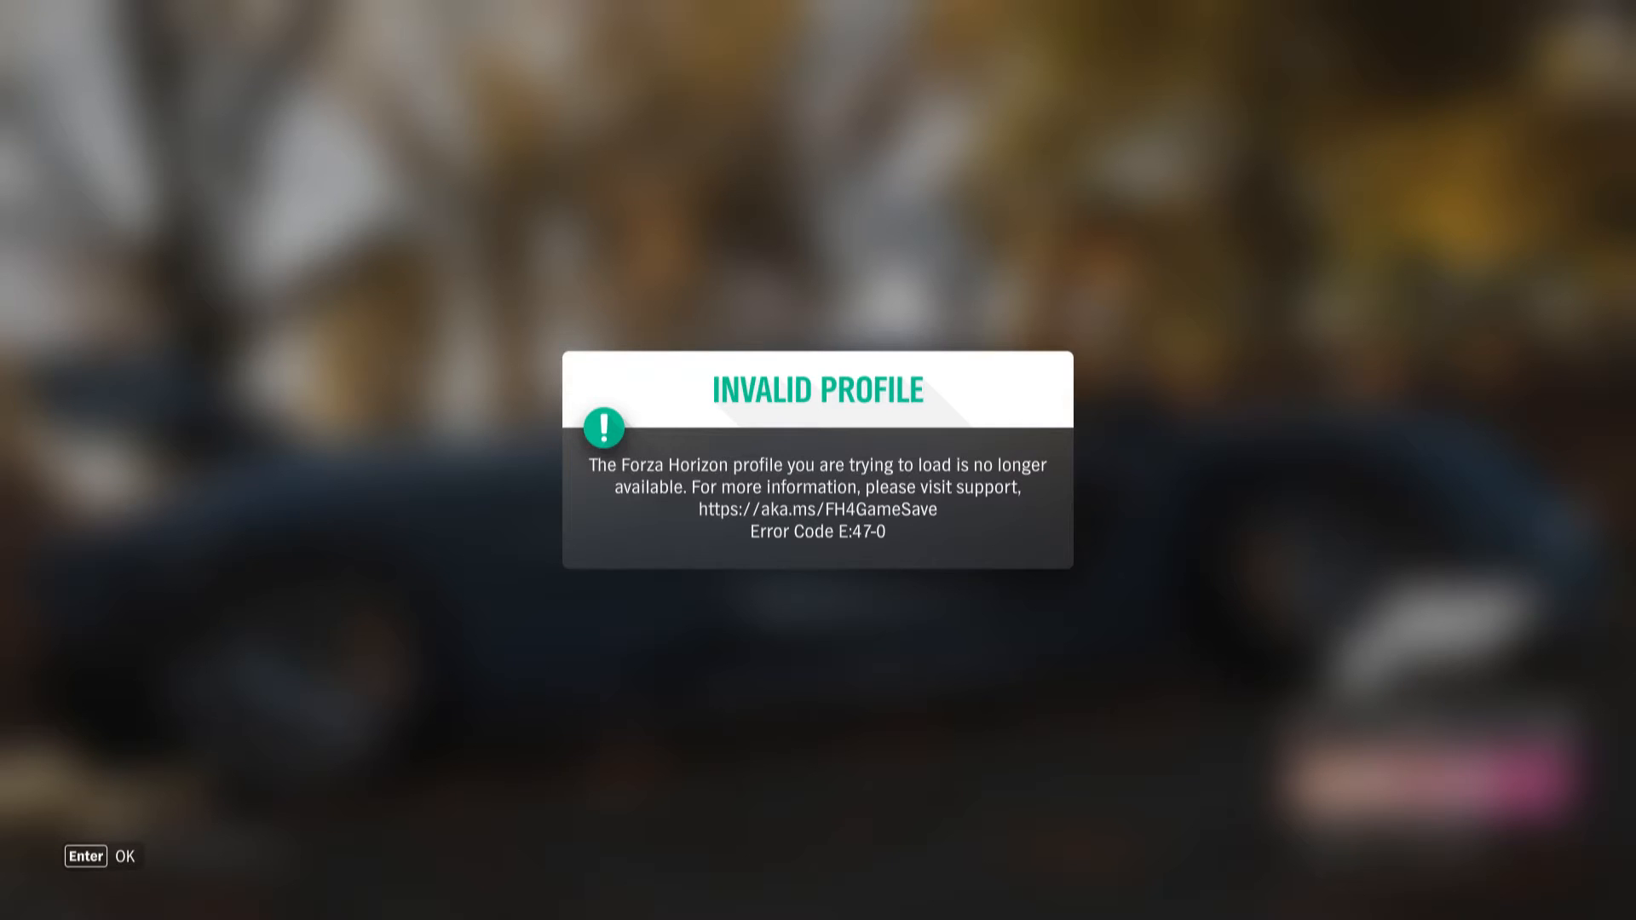
Step: Dismiss the error, open the wgs save folder from the desktop shortcut and call up a second Explorer window
key("Enter")
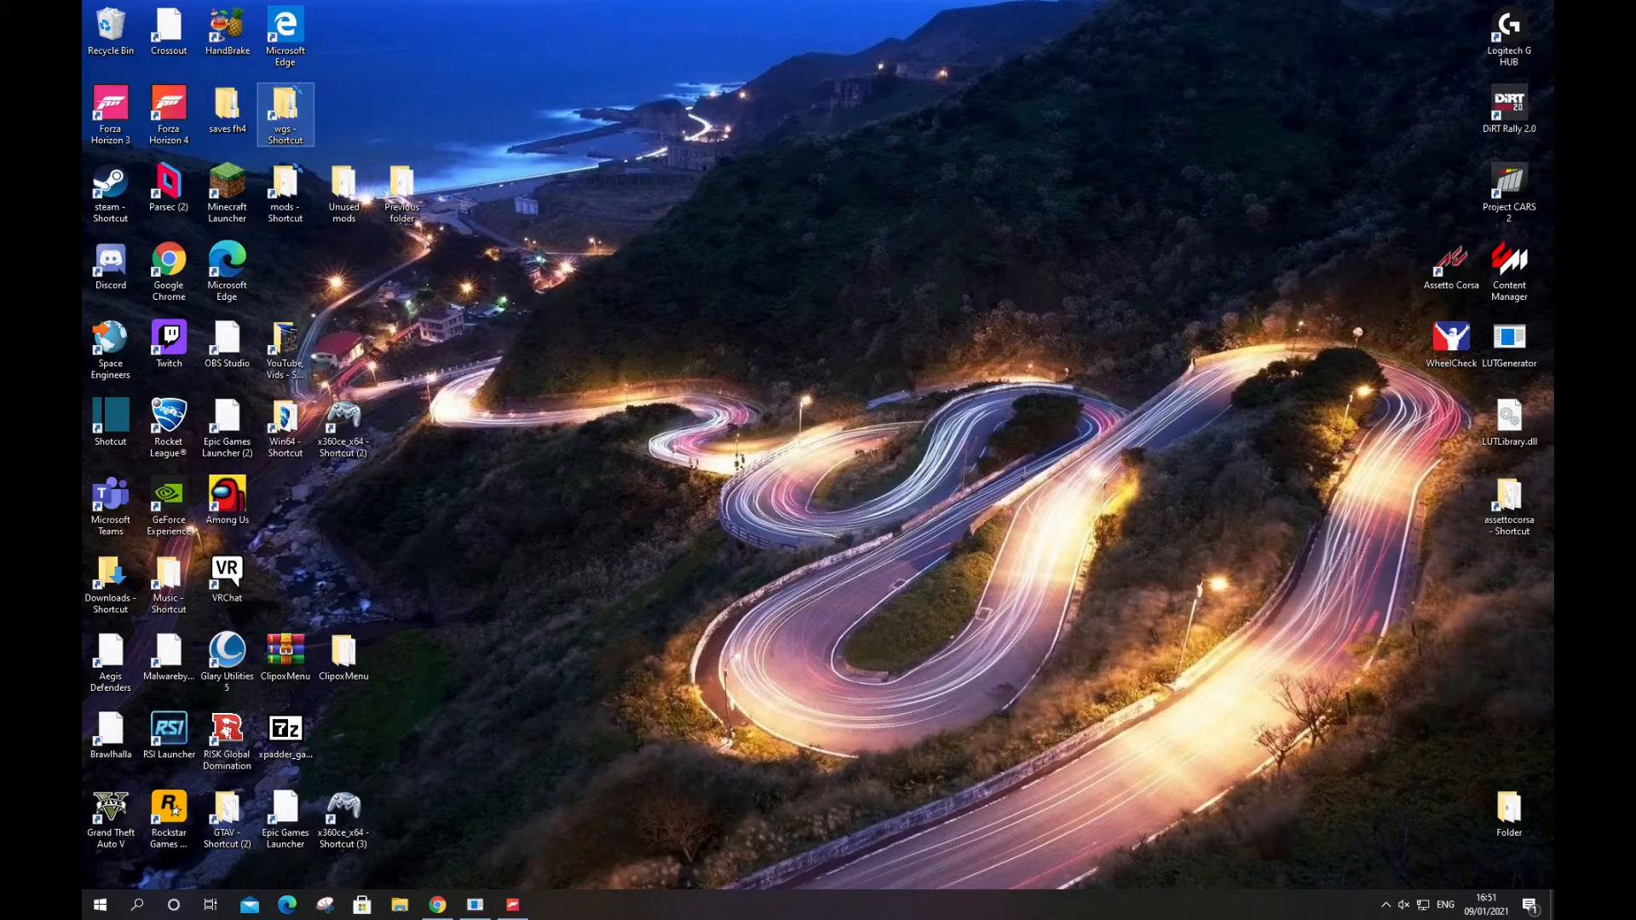
double_click(285, 105)
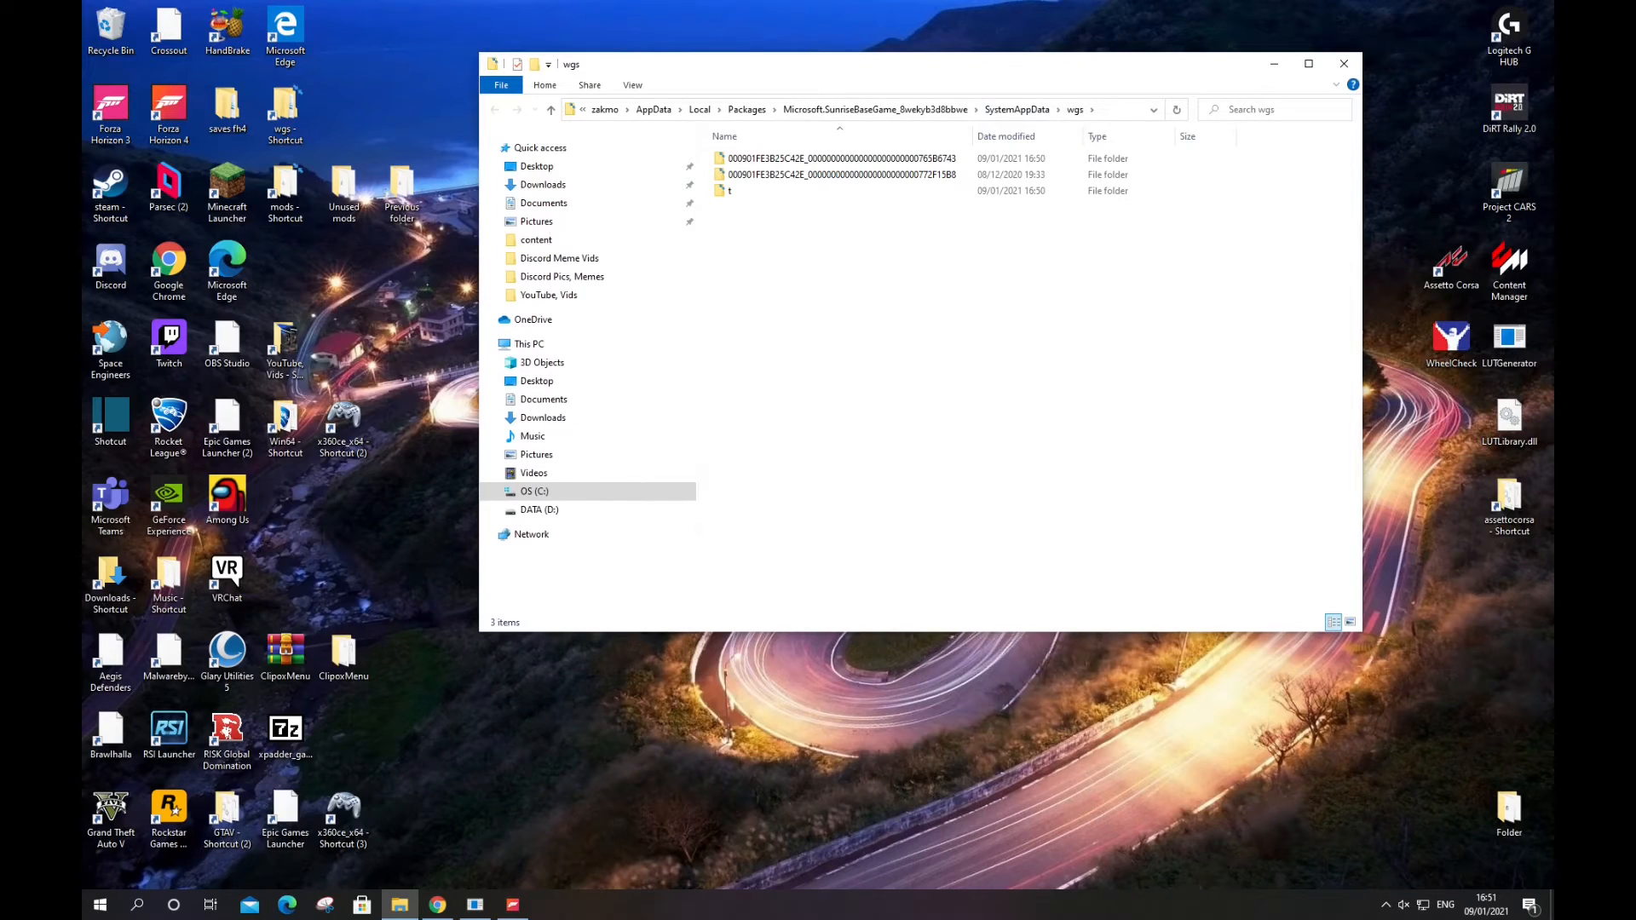
left_click(1017, 109)
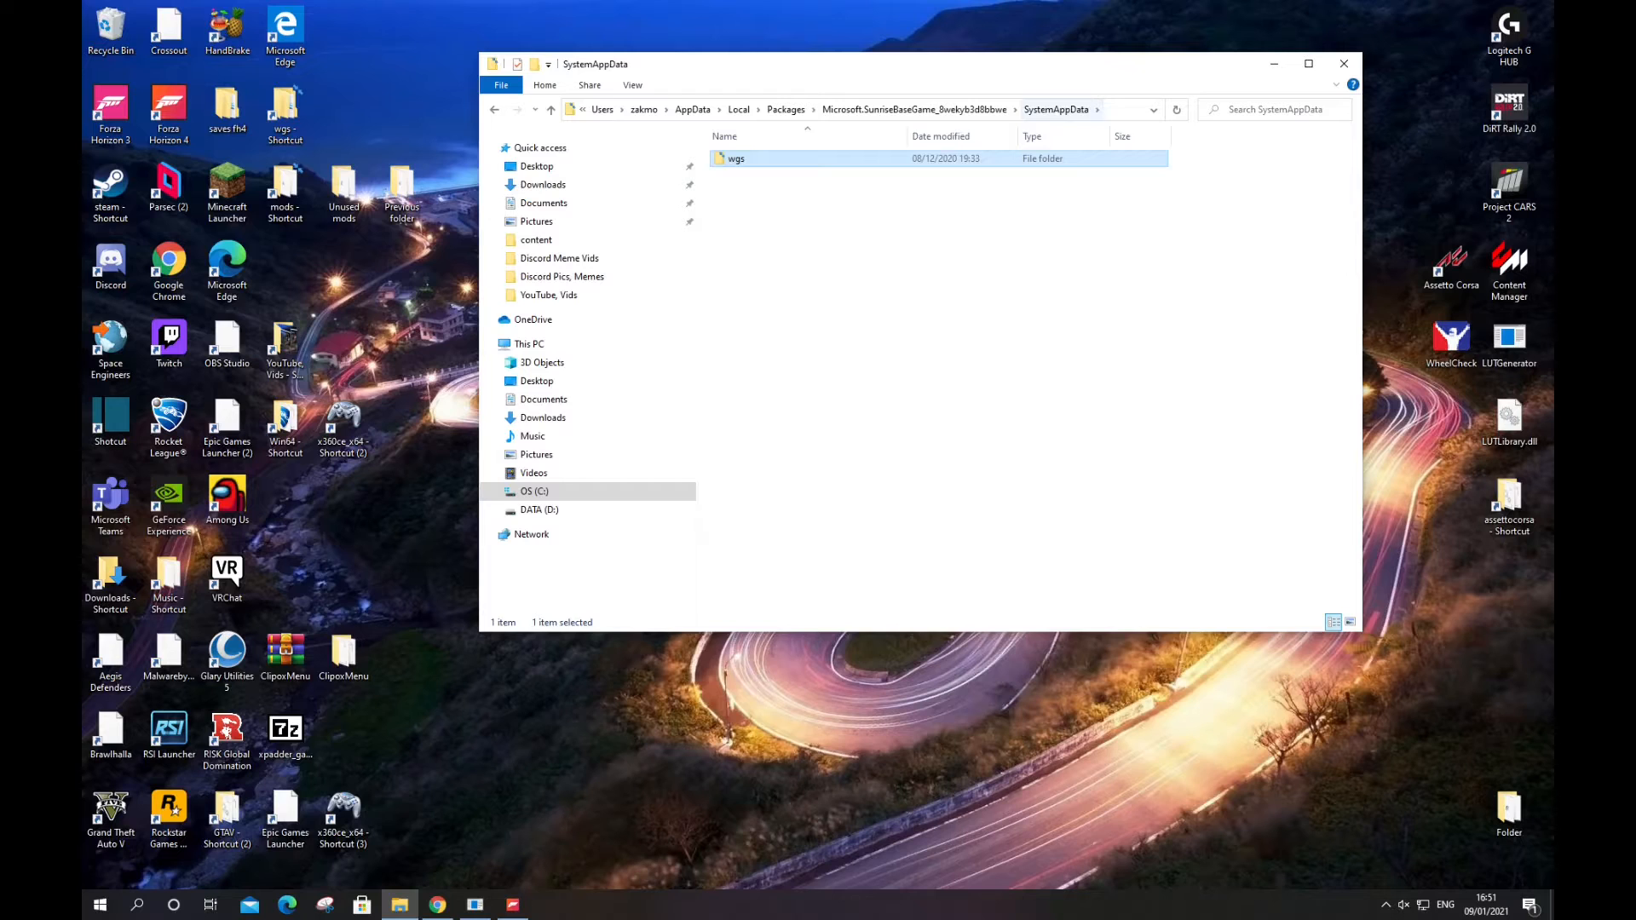
double_click(737, 157)
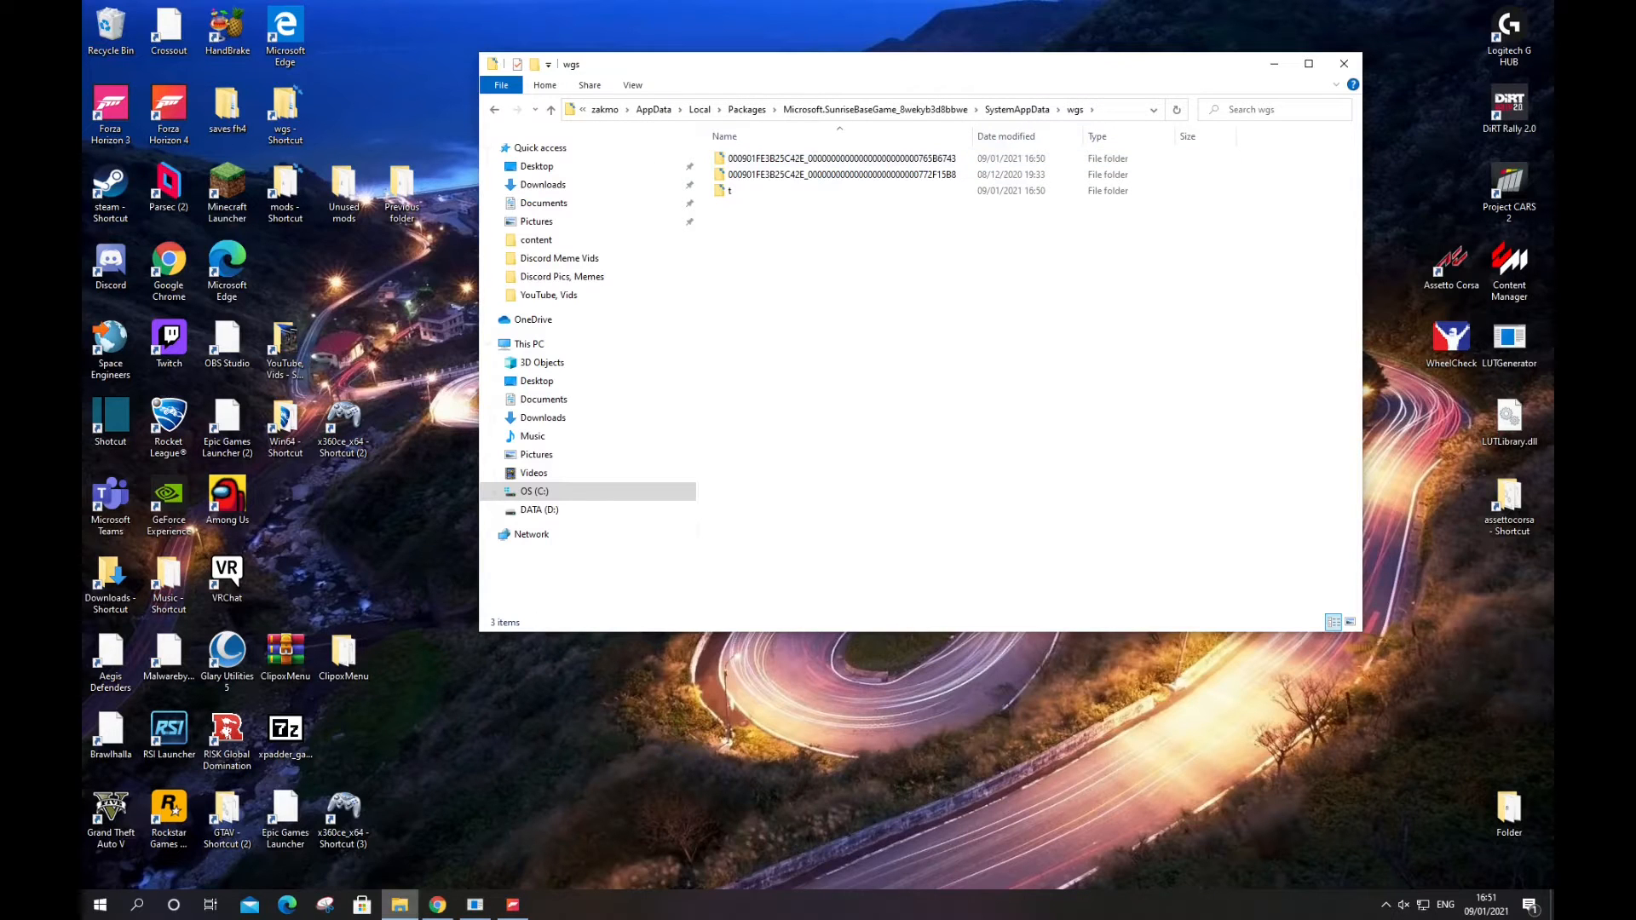
right_click(399, 903)
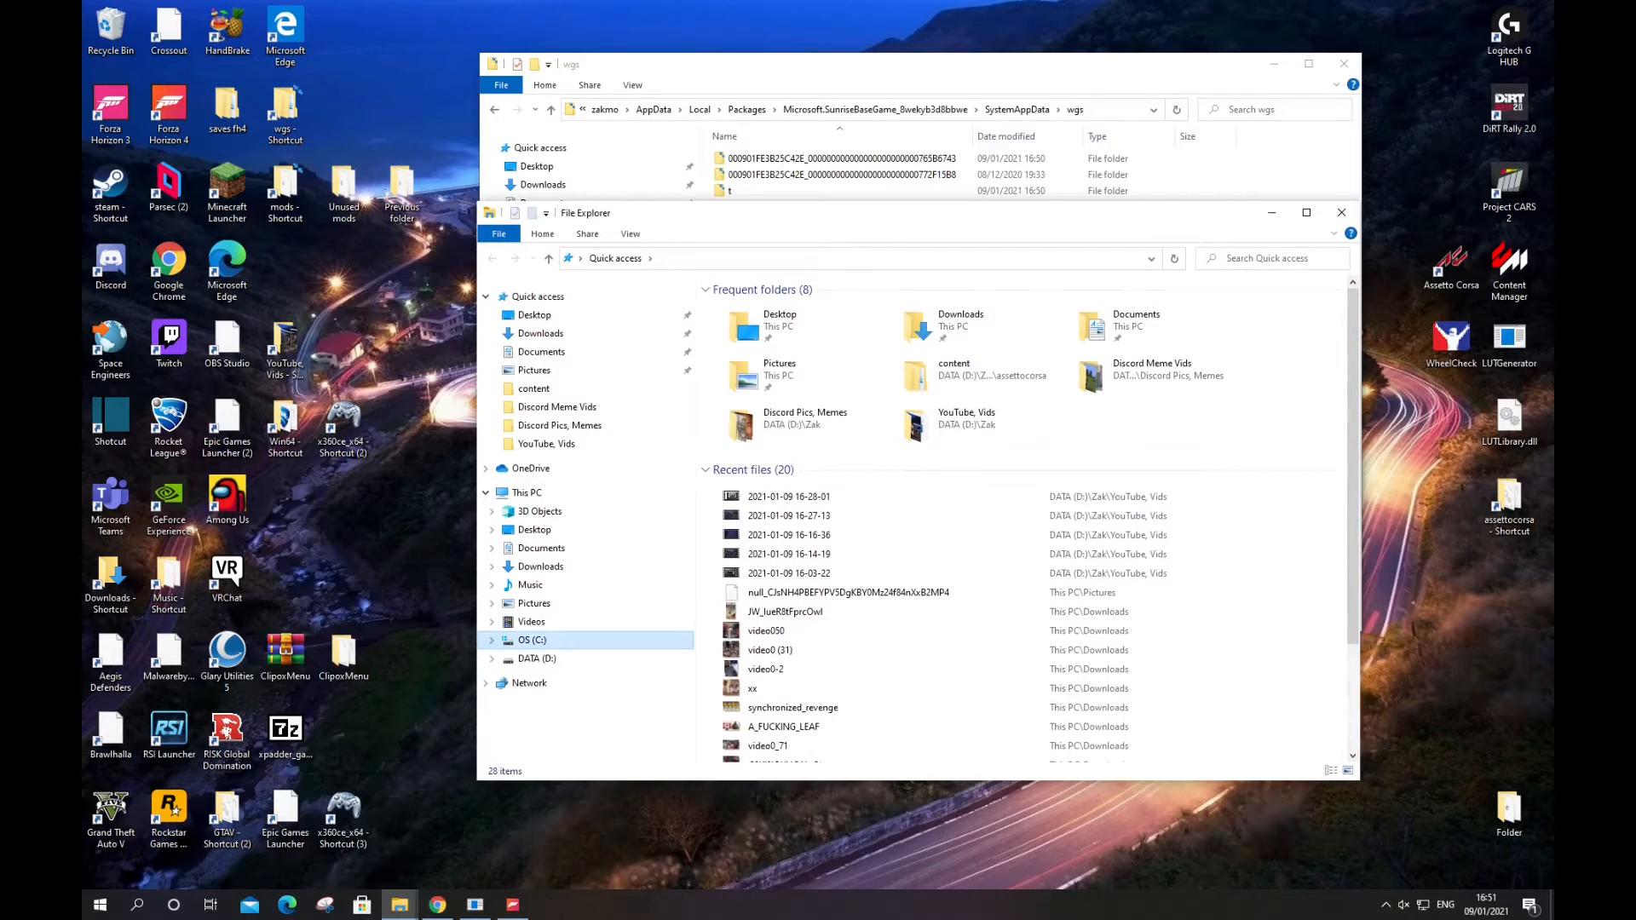
Step: In the second window browse from C: through Users and the user profile into AppData\Local
left_click(532, 639)
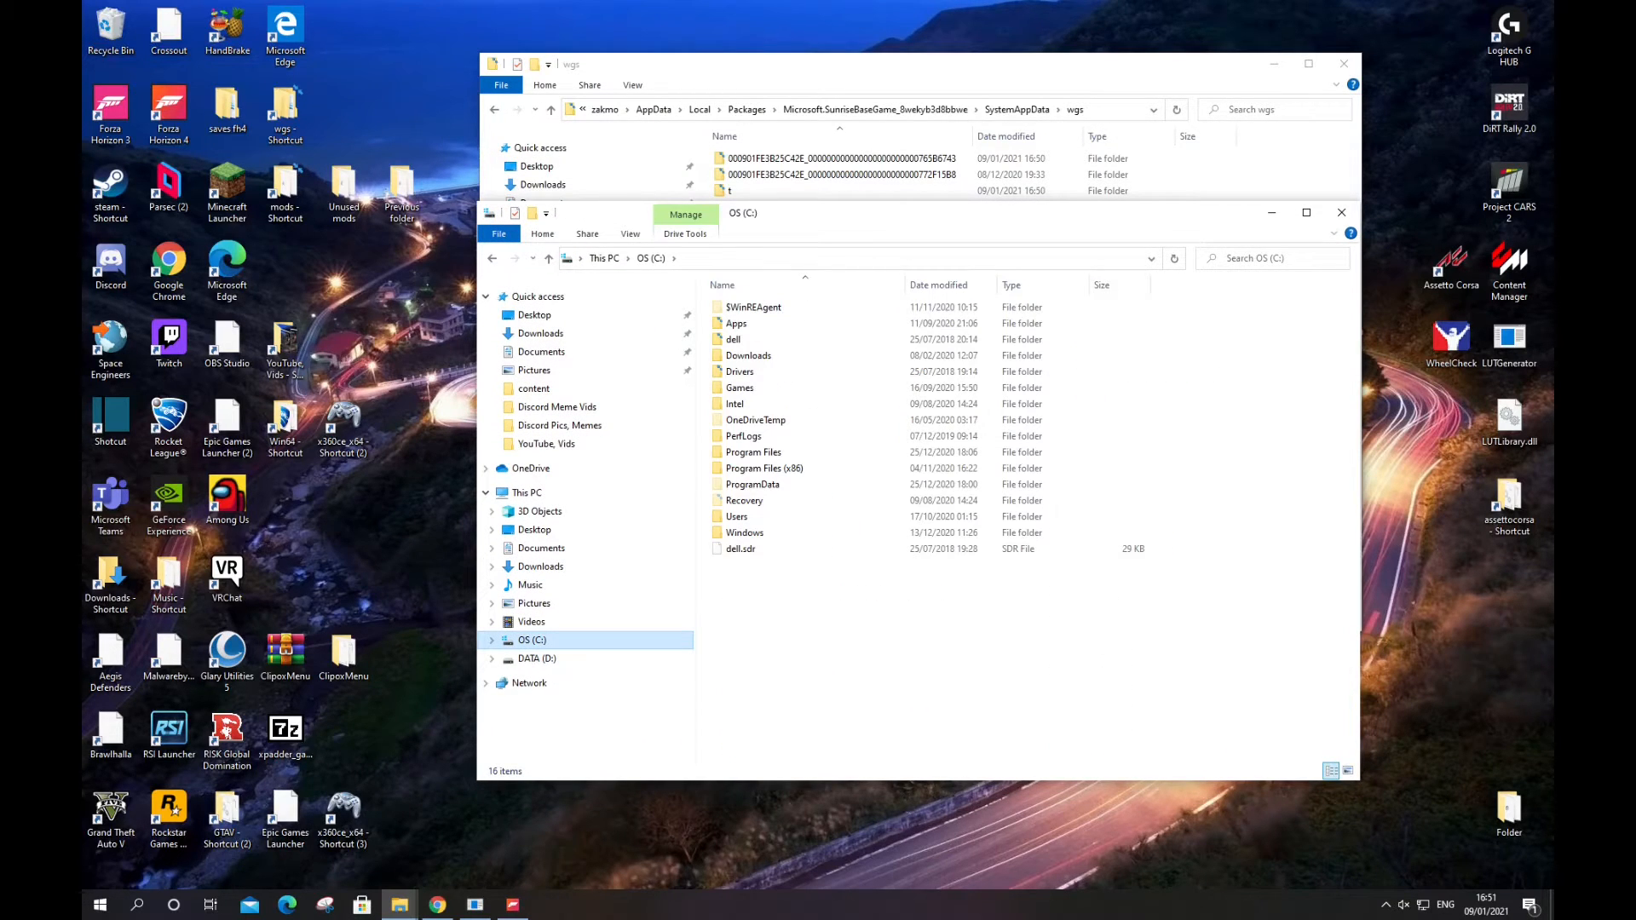
left_click(736, 516)
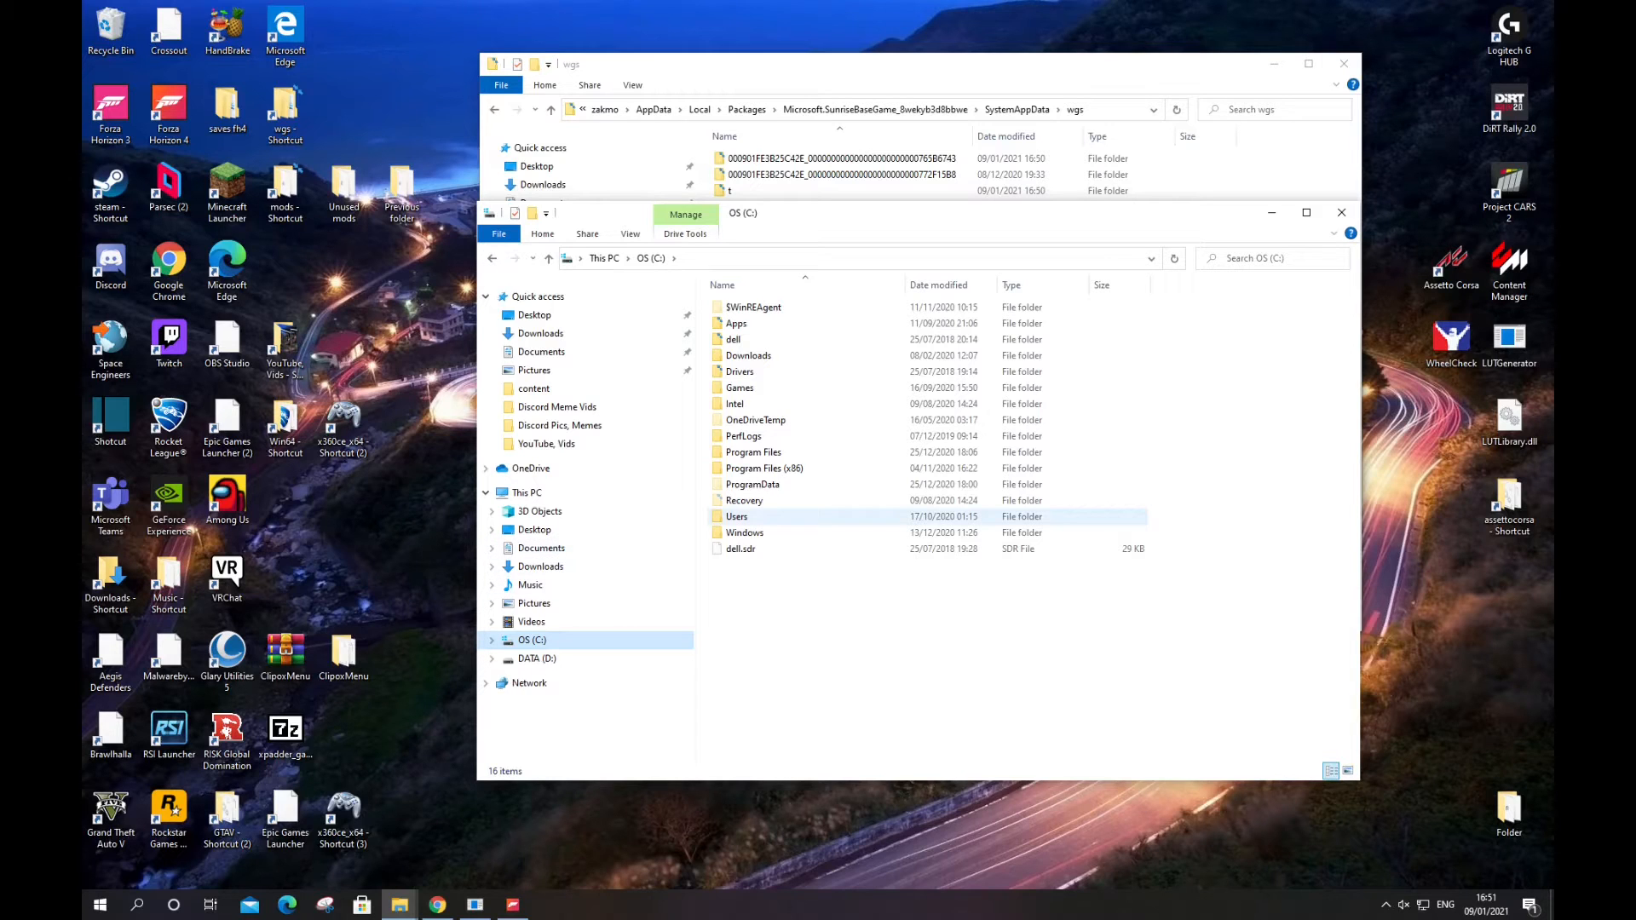
double_click(737, 515)
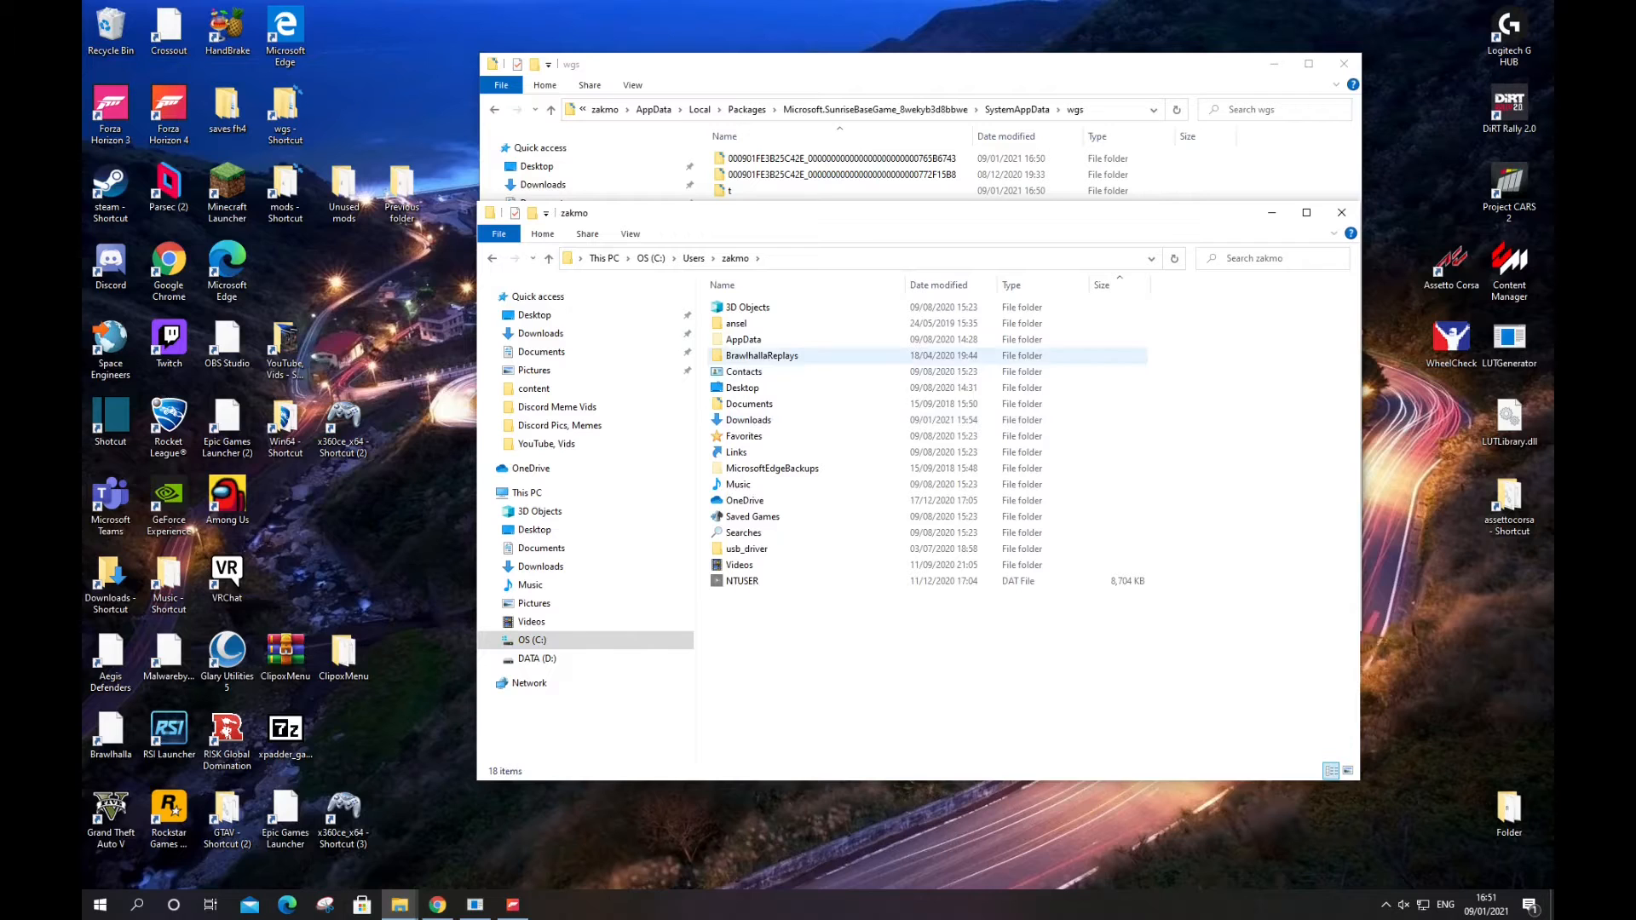
left_click(752, 517)
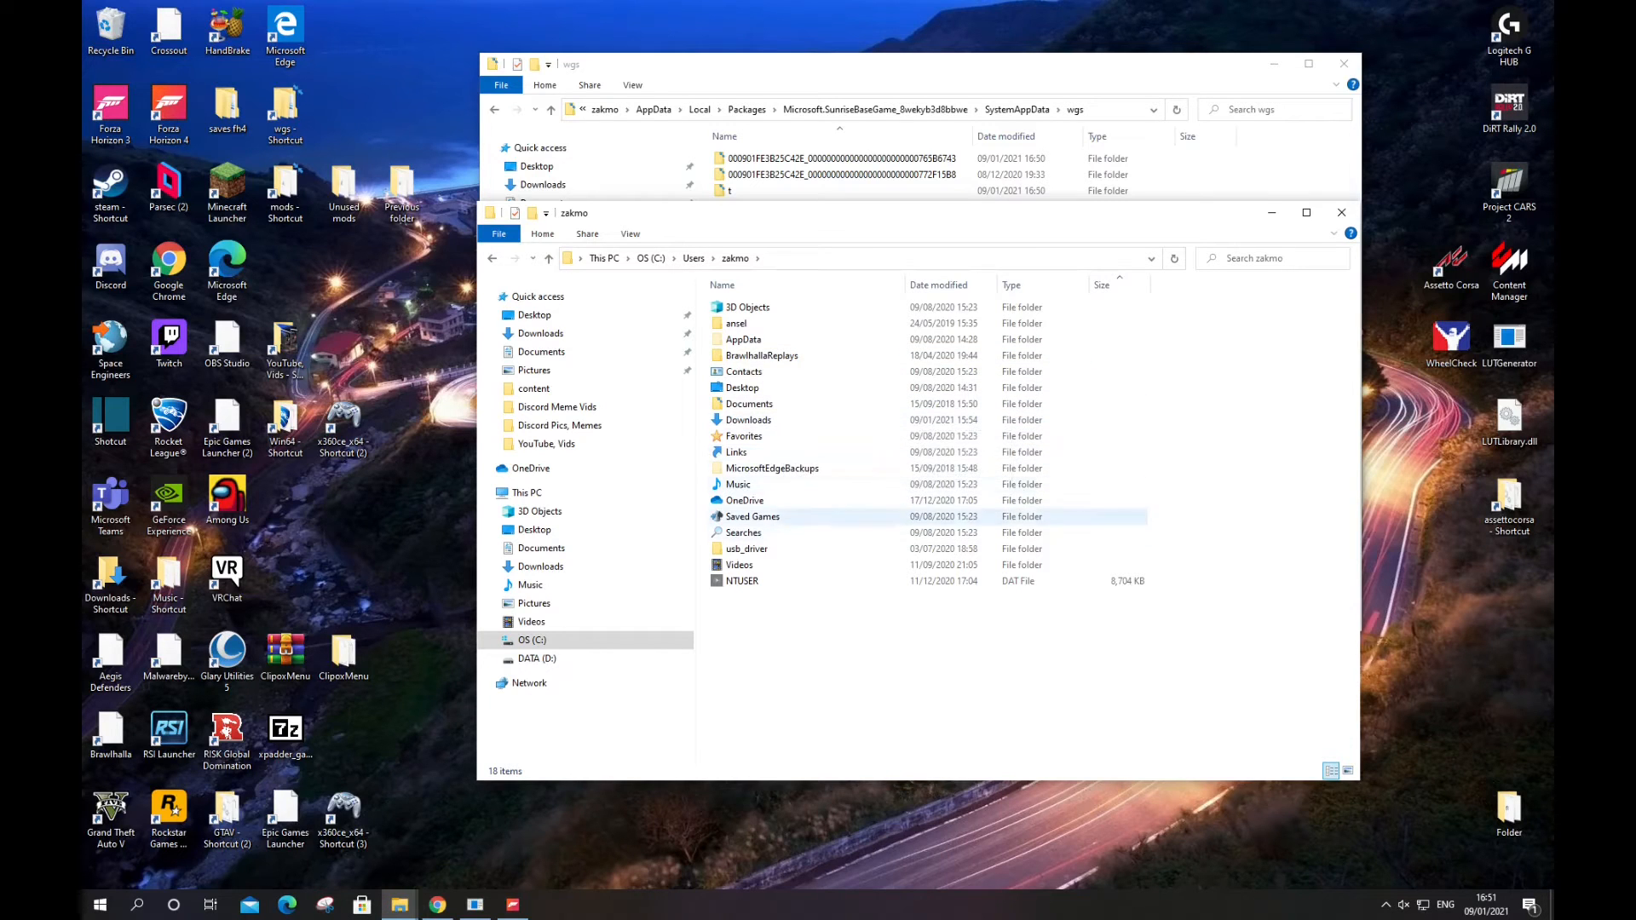
double_click(743, 339)
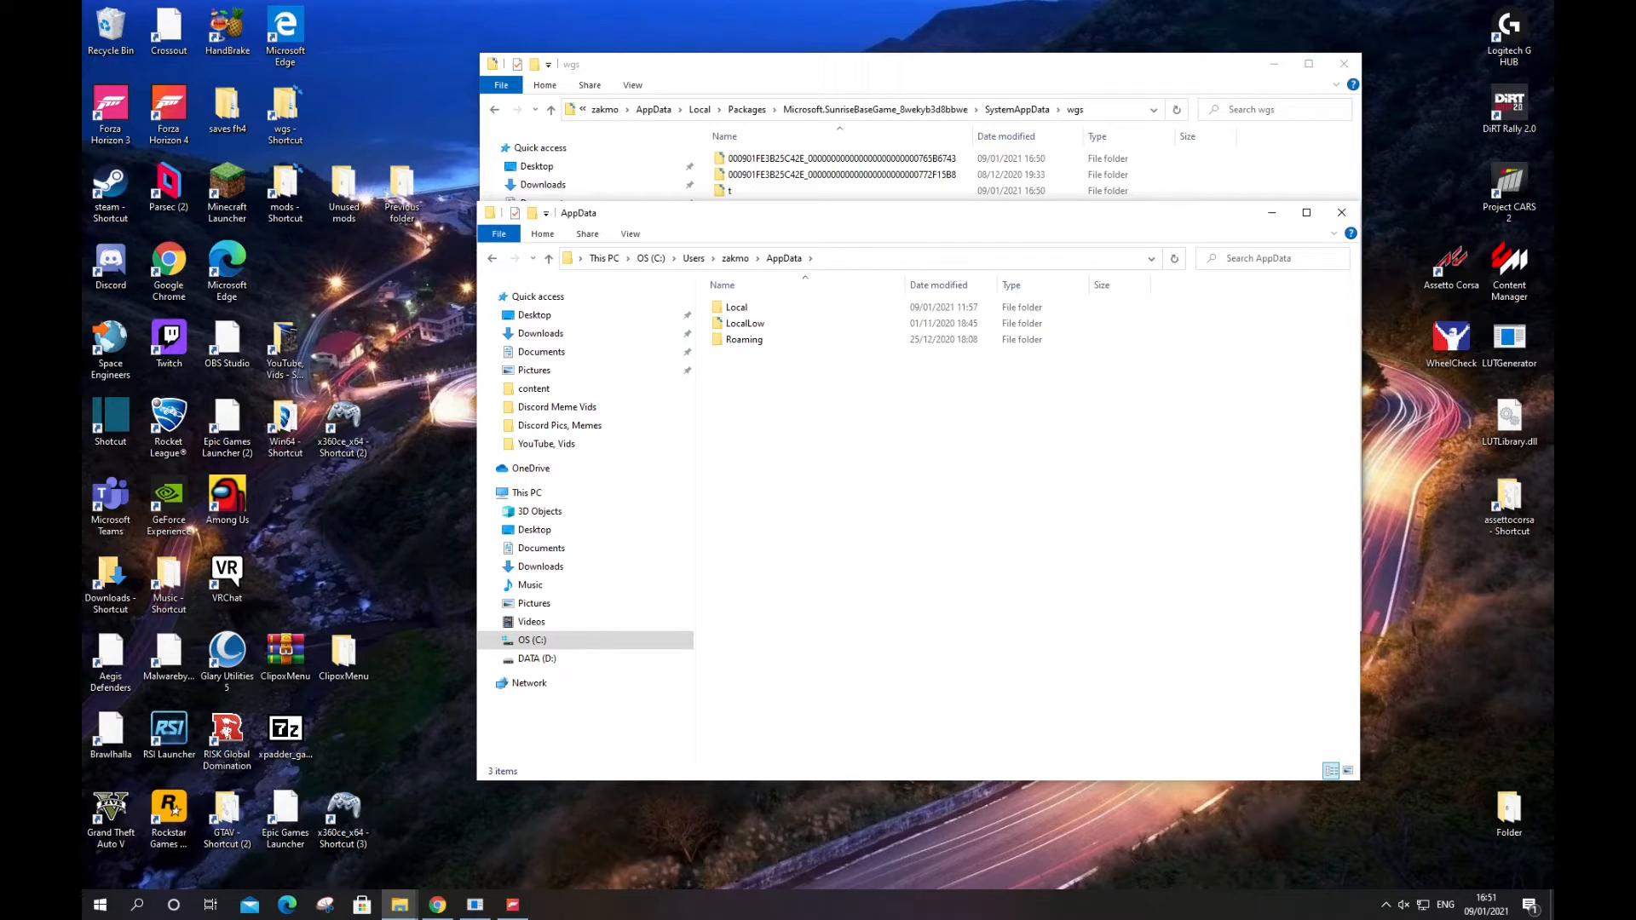
left_click(745, 323)
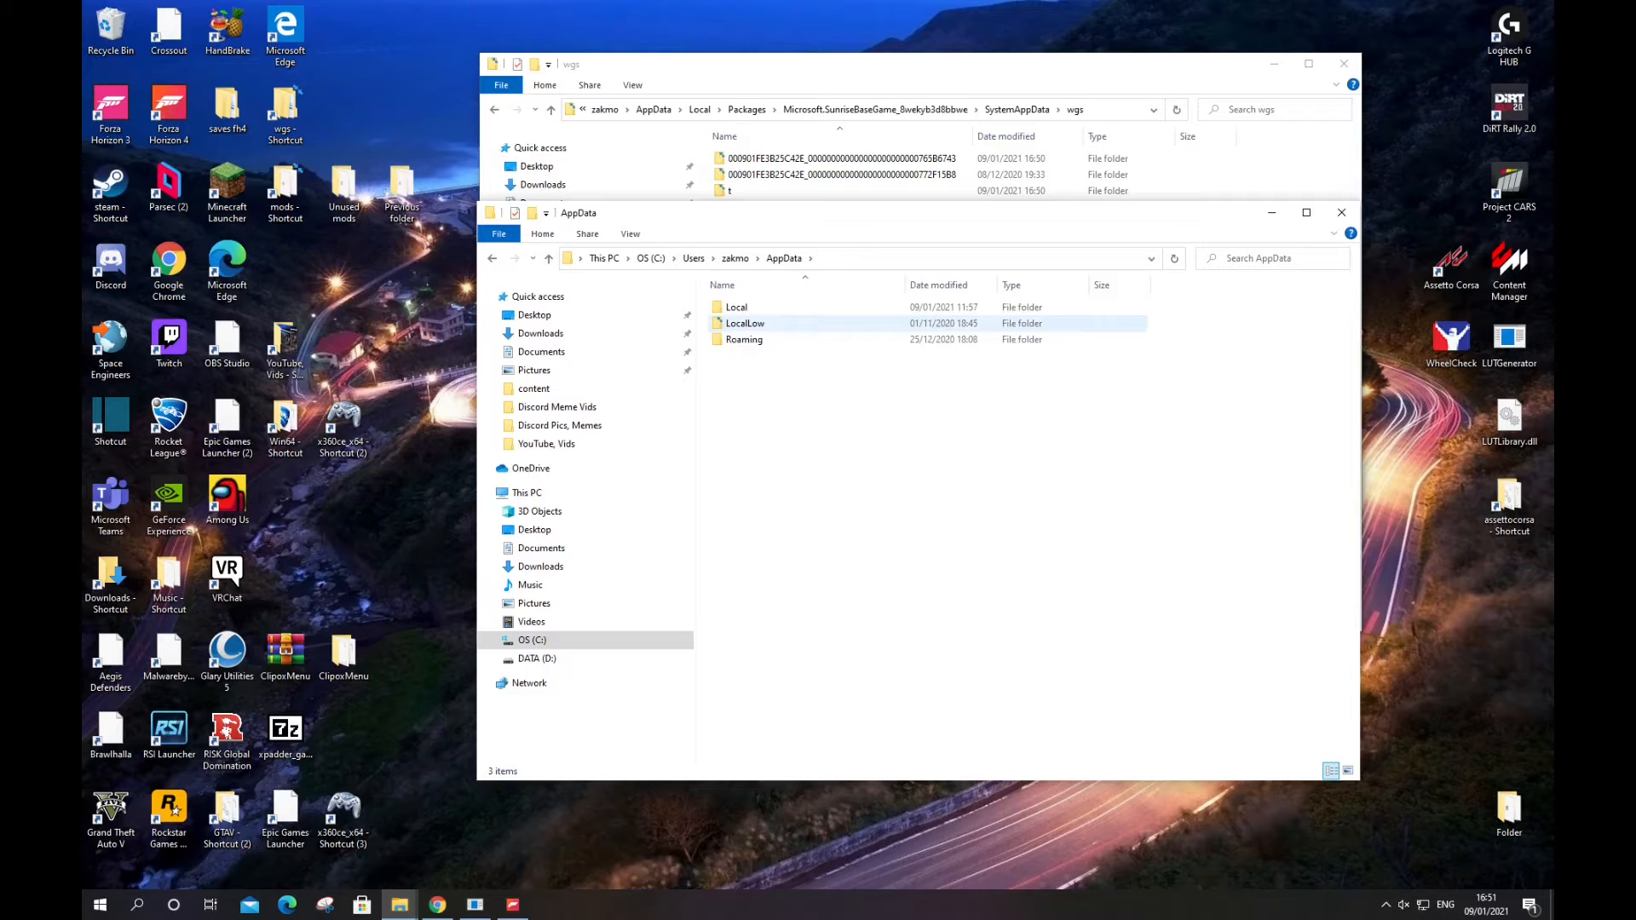
double_click(737, 306)
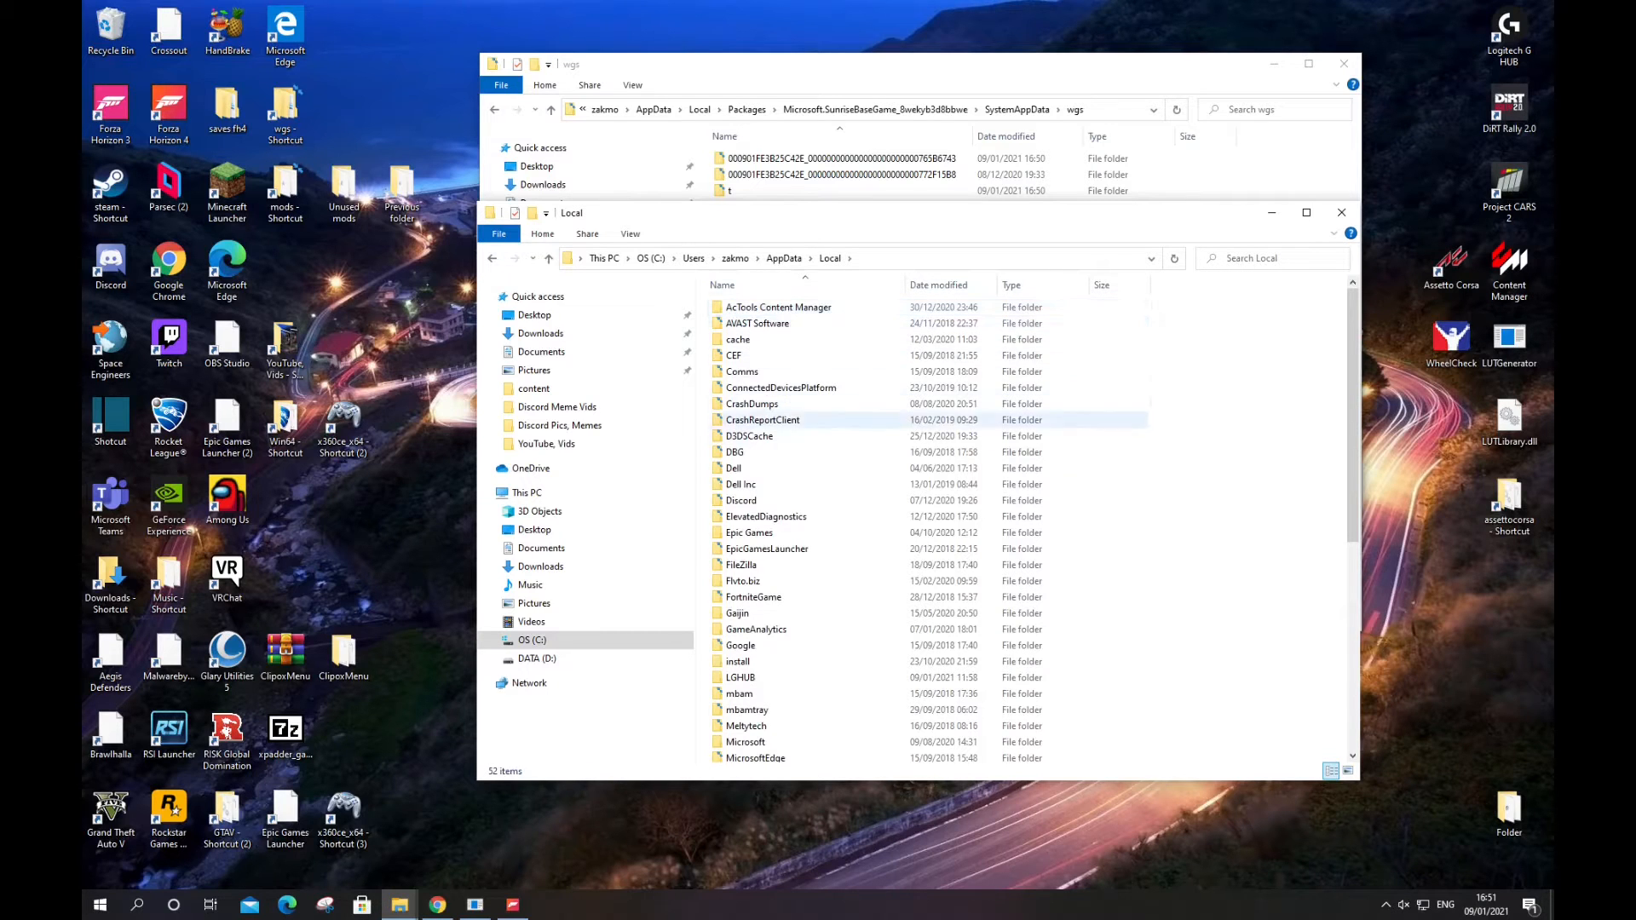
Step: Continue into Packages and the Forza Horizon 4 (Microsoft.SunriseBaseGame) package folder
left_click(742, 484)
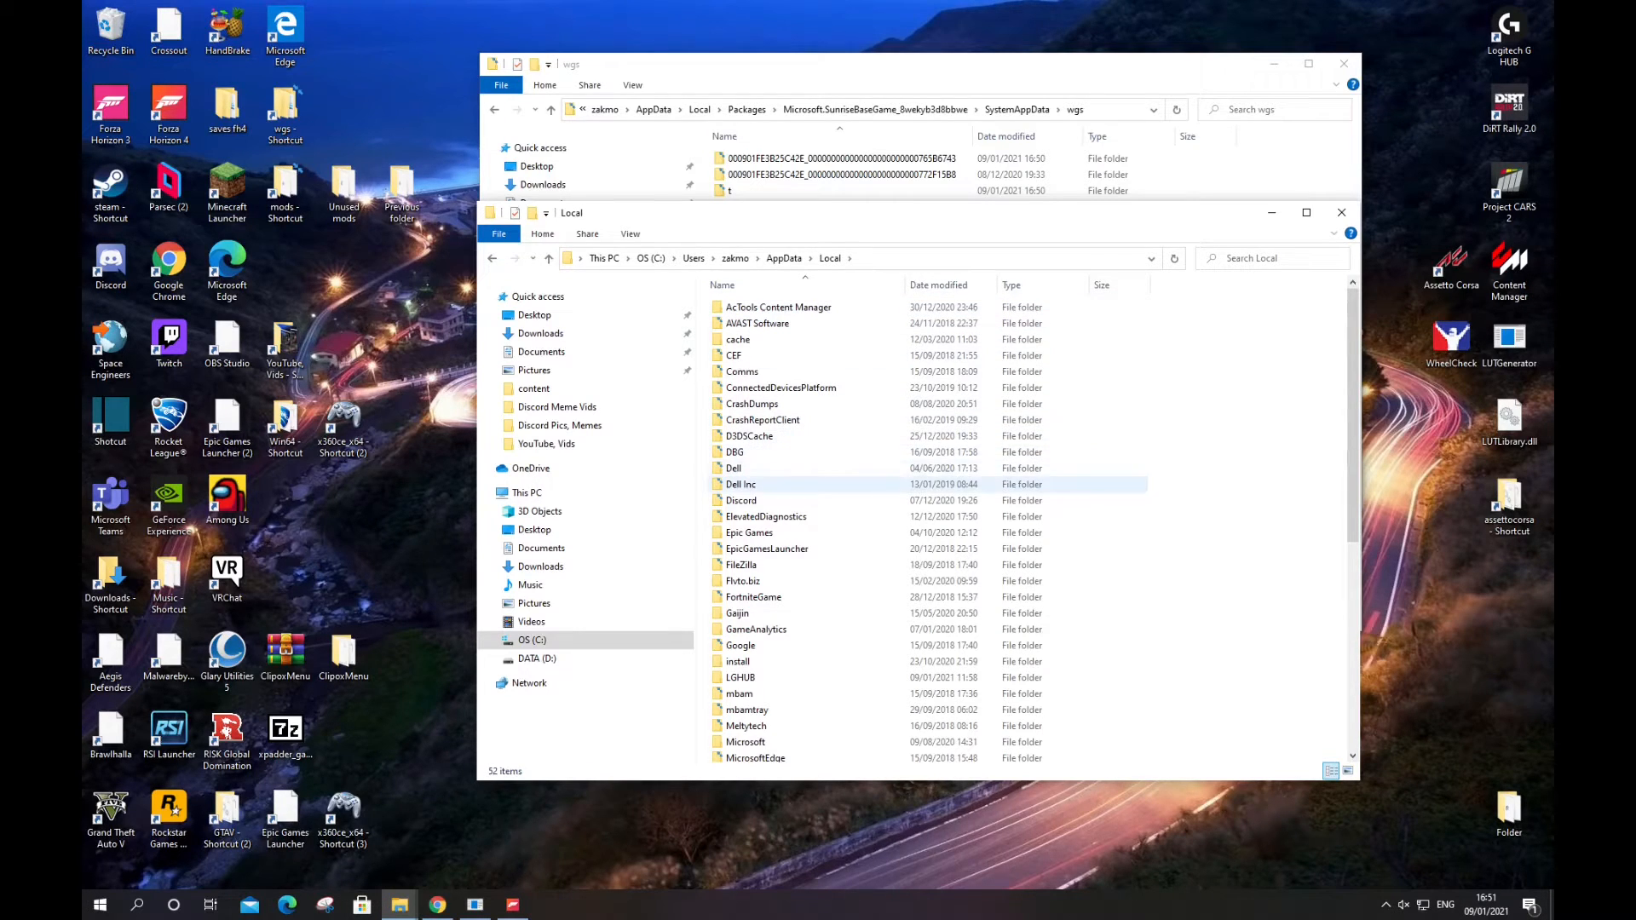
scroll("down", 3)
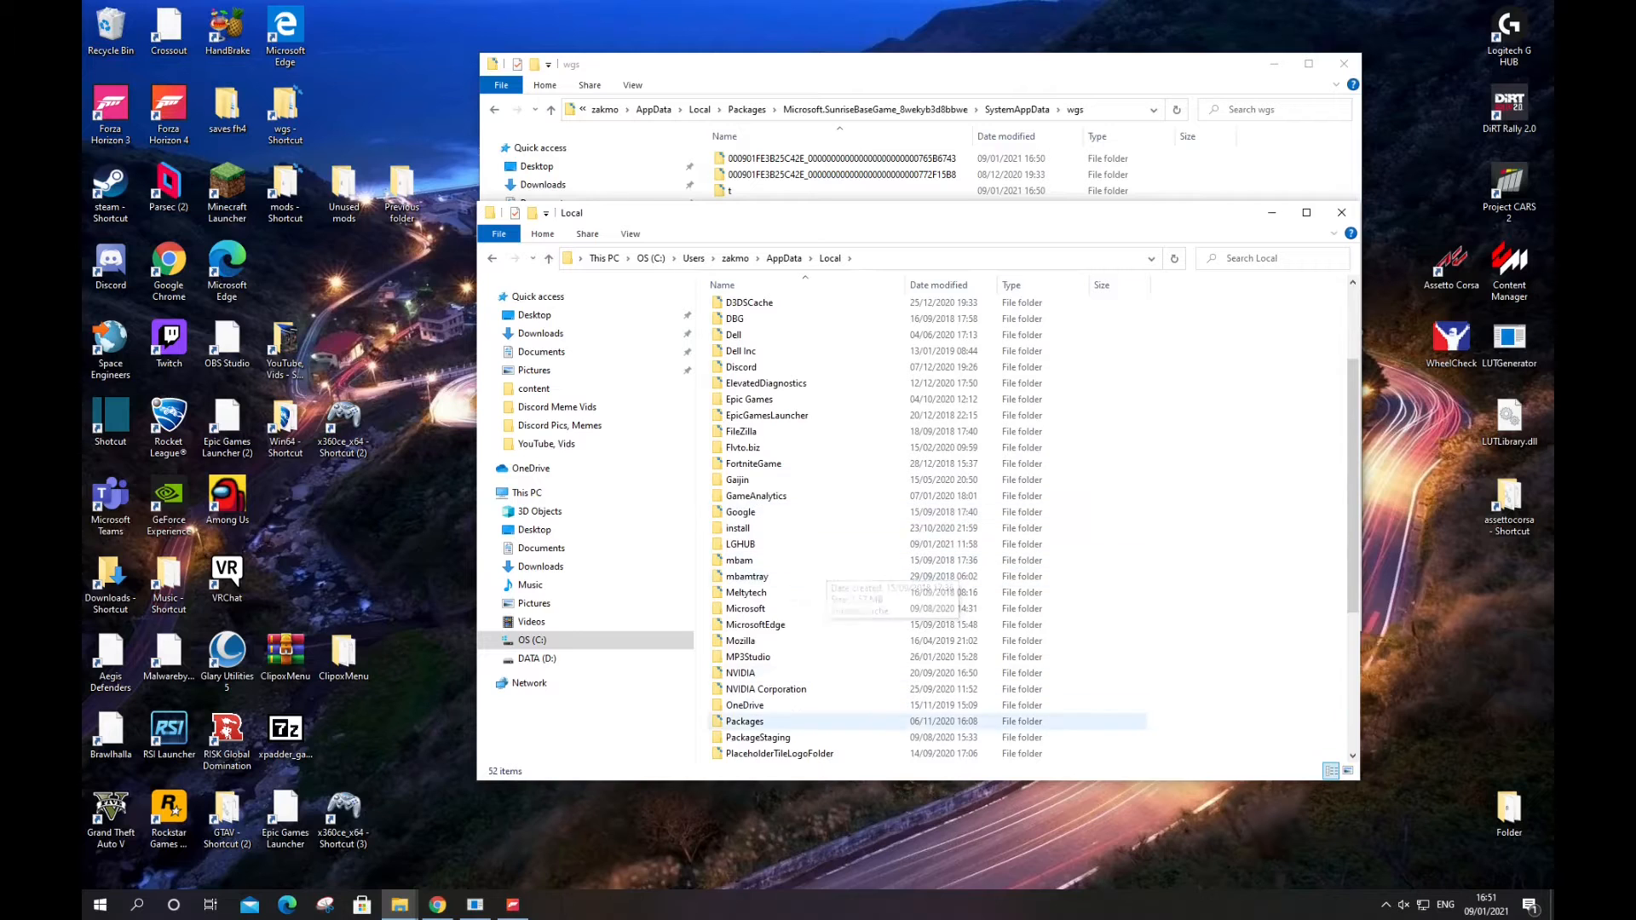
double_click(745, 721)
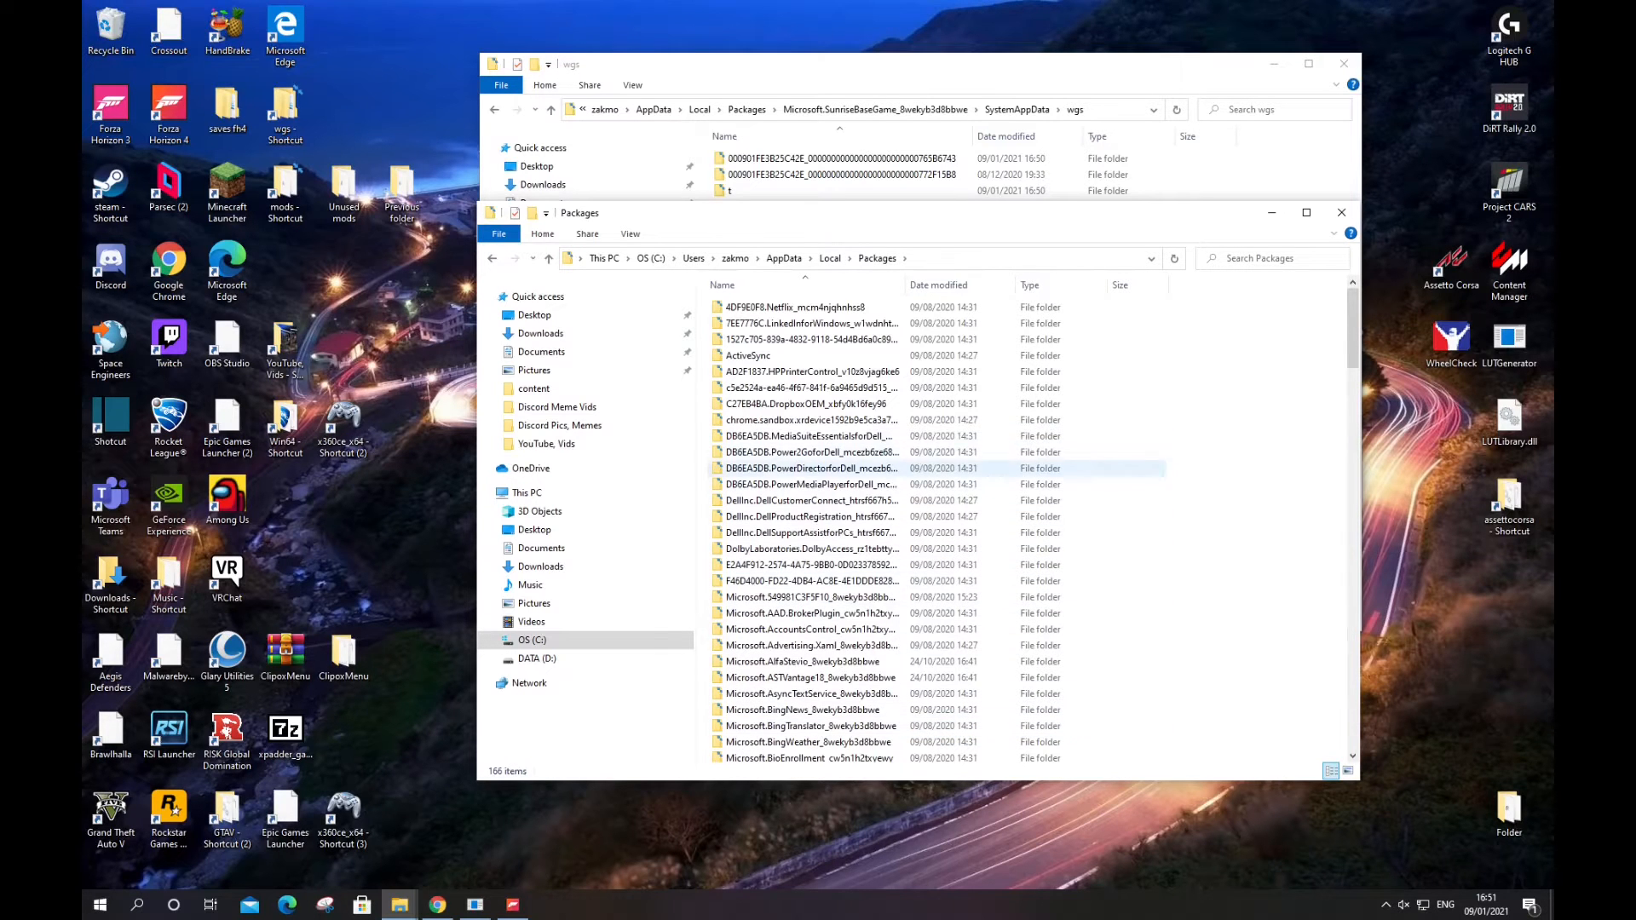
left_click(812, 372)
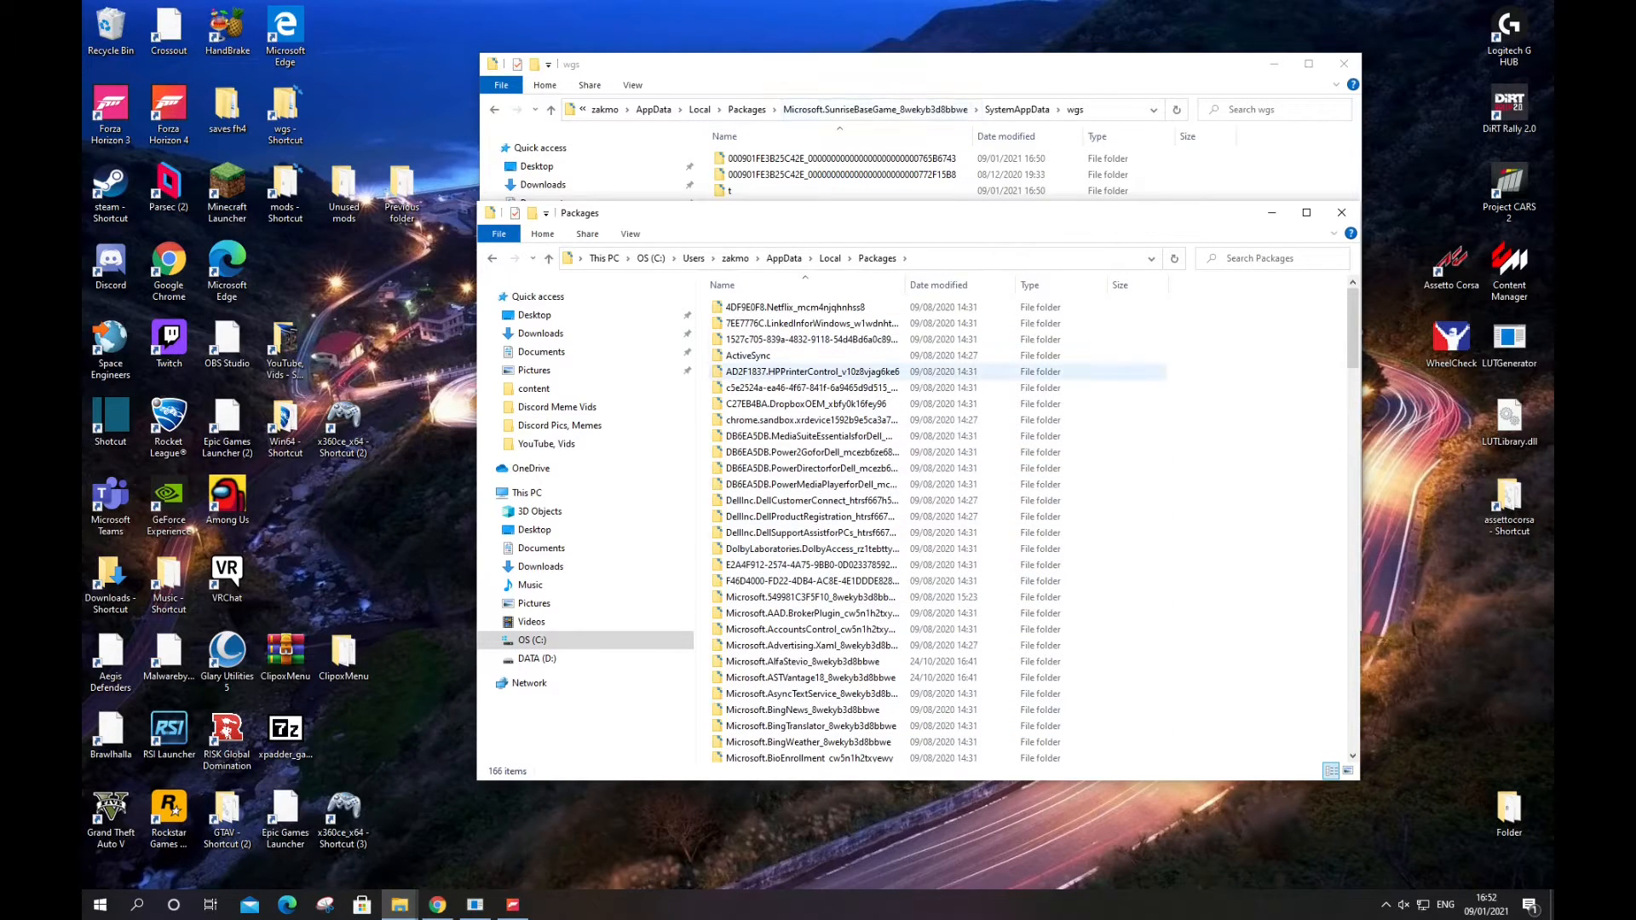
scroll("down", 3)
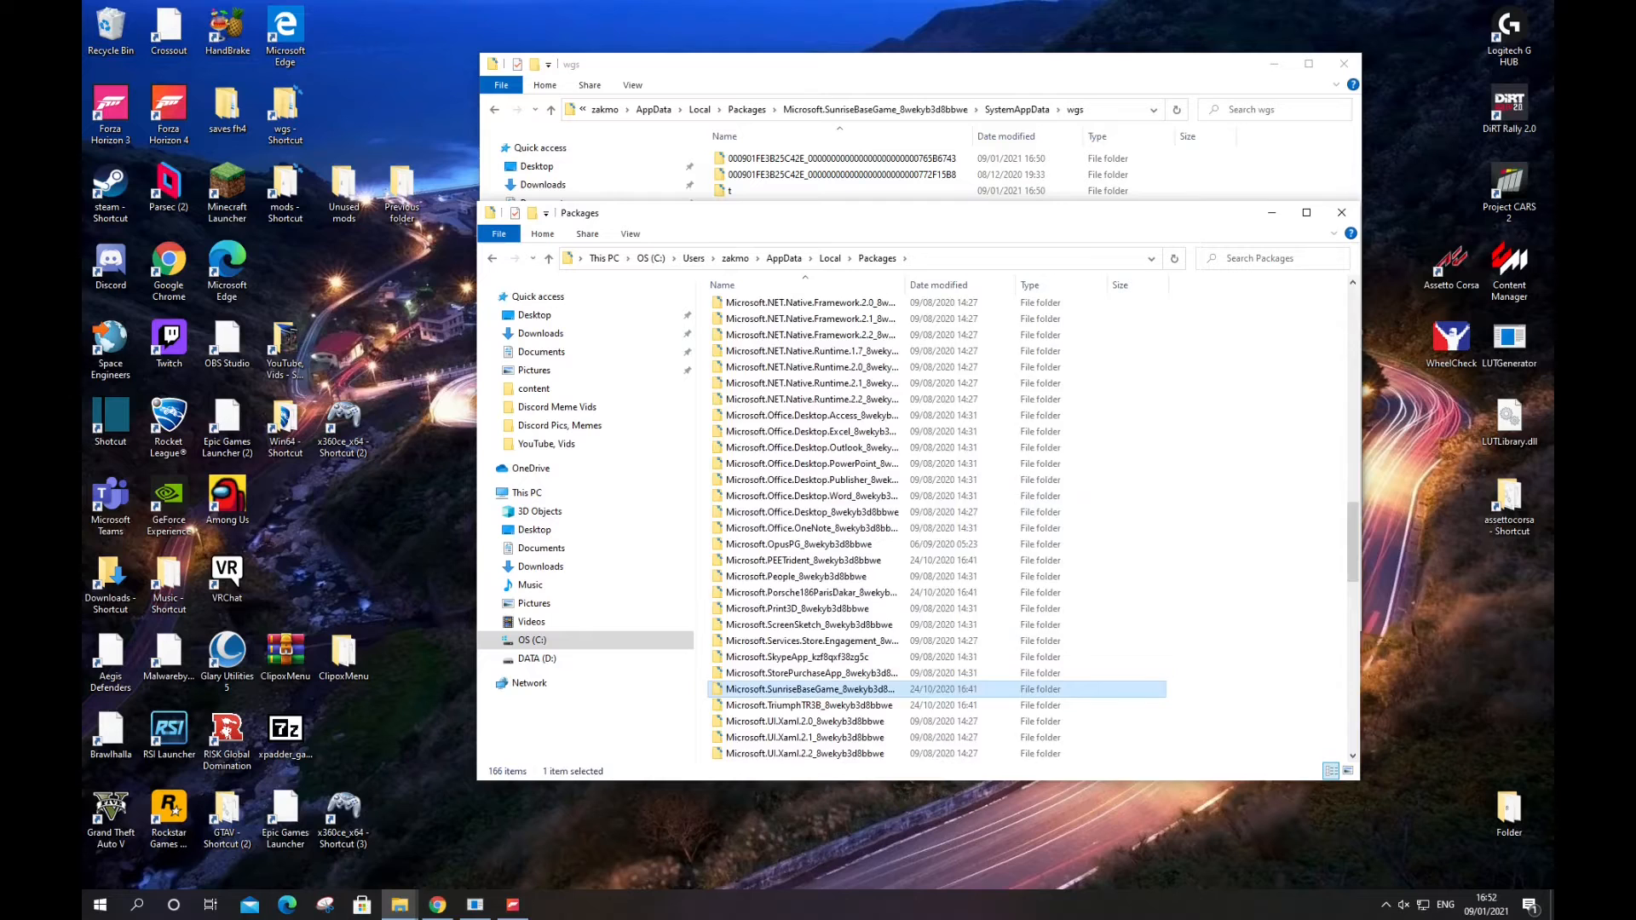
double_click(809, 689)
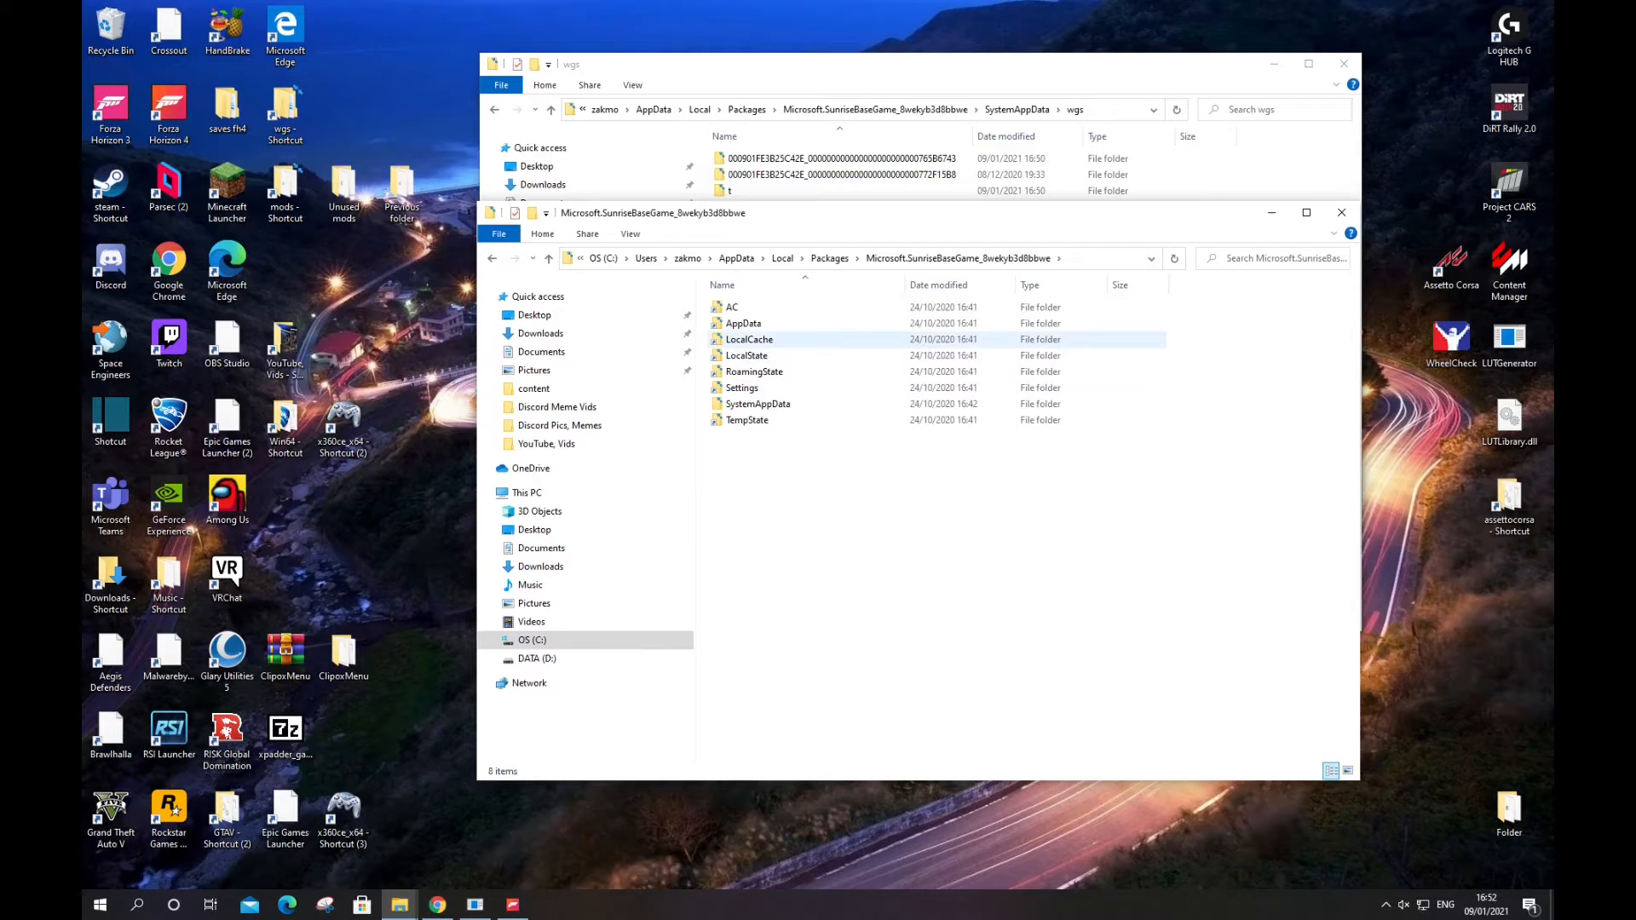
Step: Reach SystemAppData and open its wgs save folder alongside the first window
left_click(747, 355)
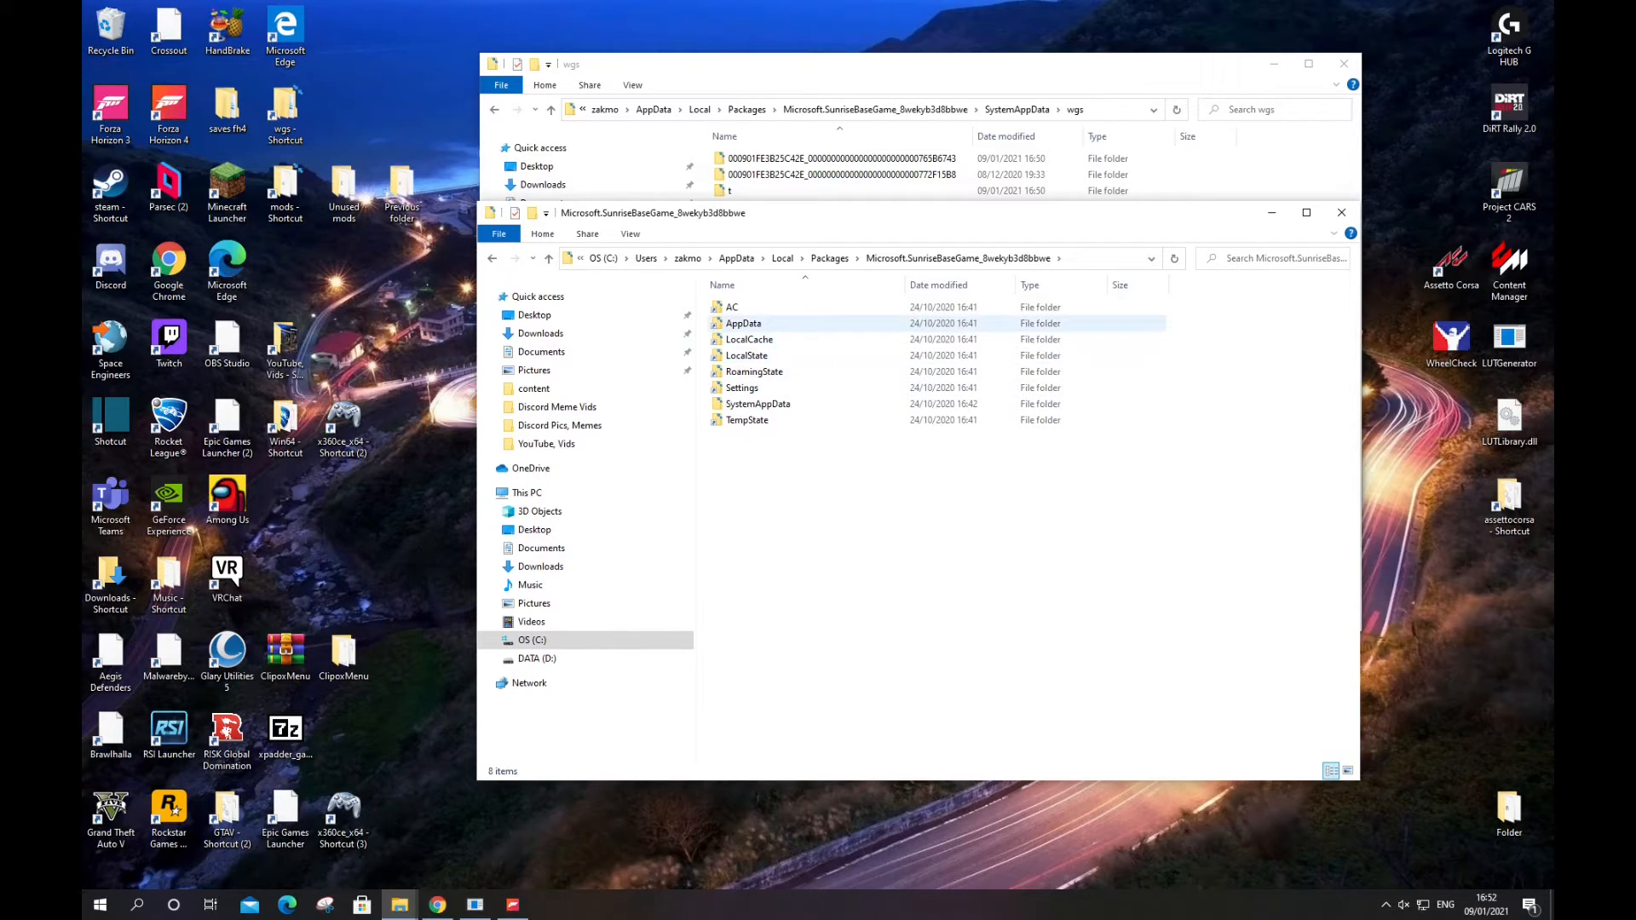
double_click(744, 323)
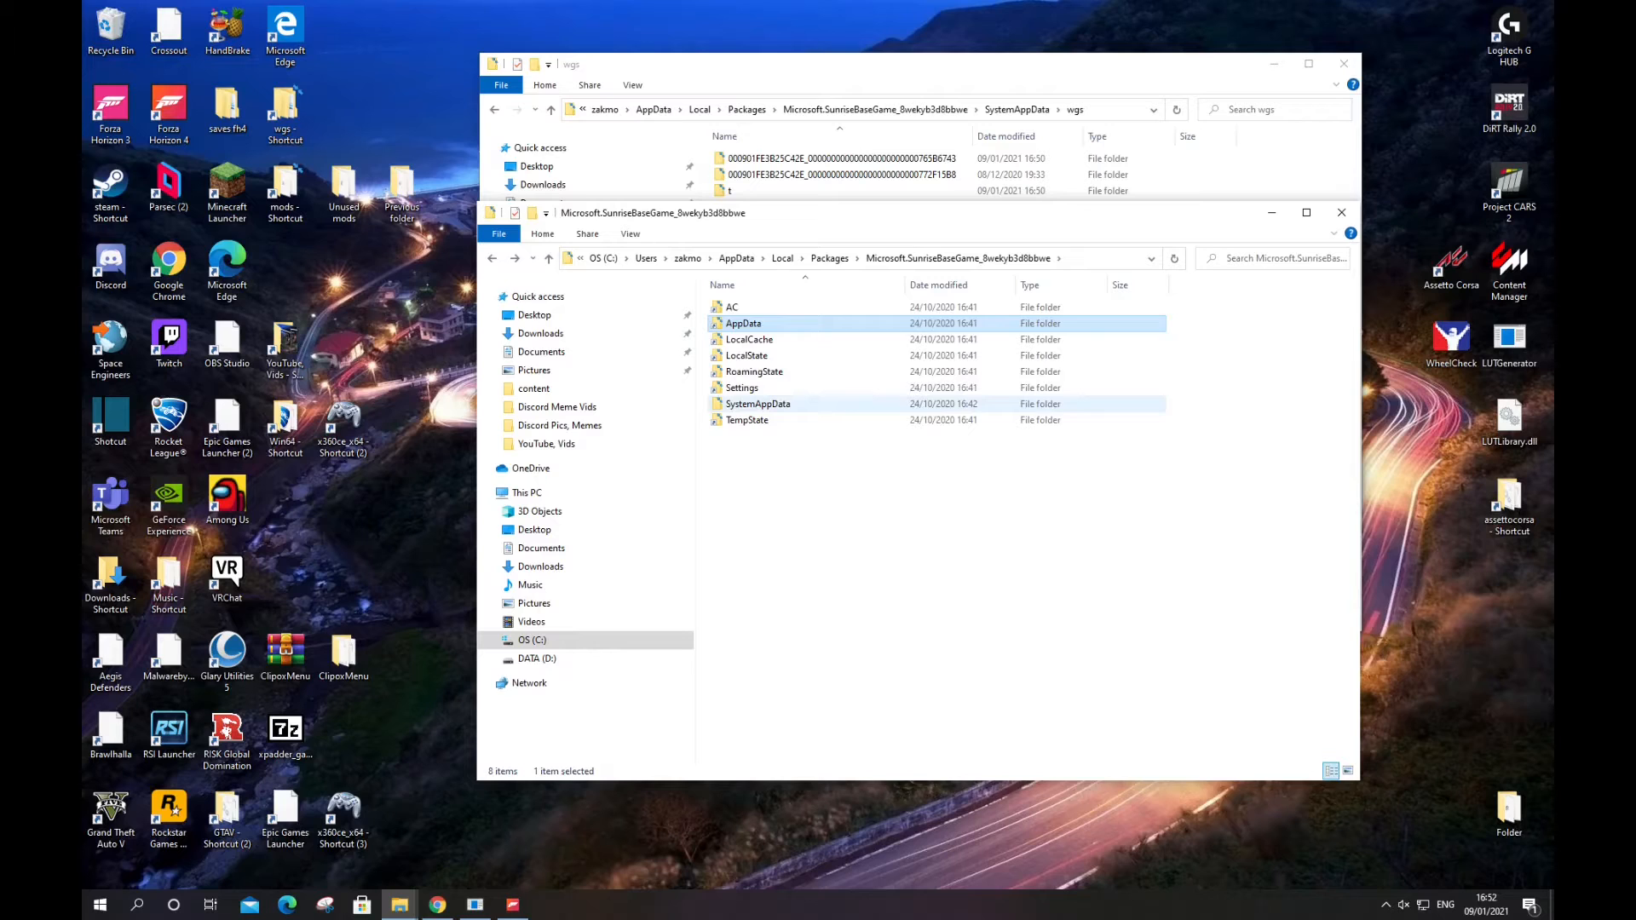
double_click(756, 404)
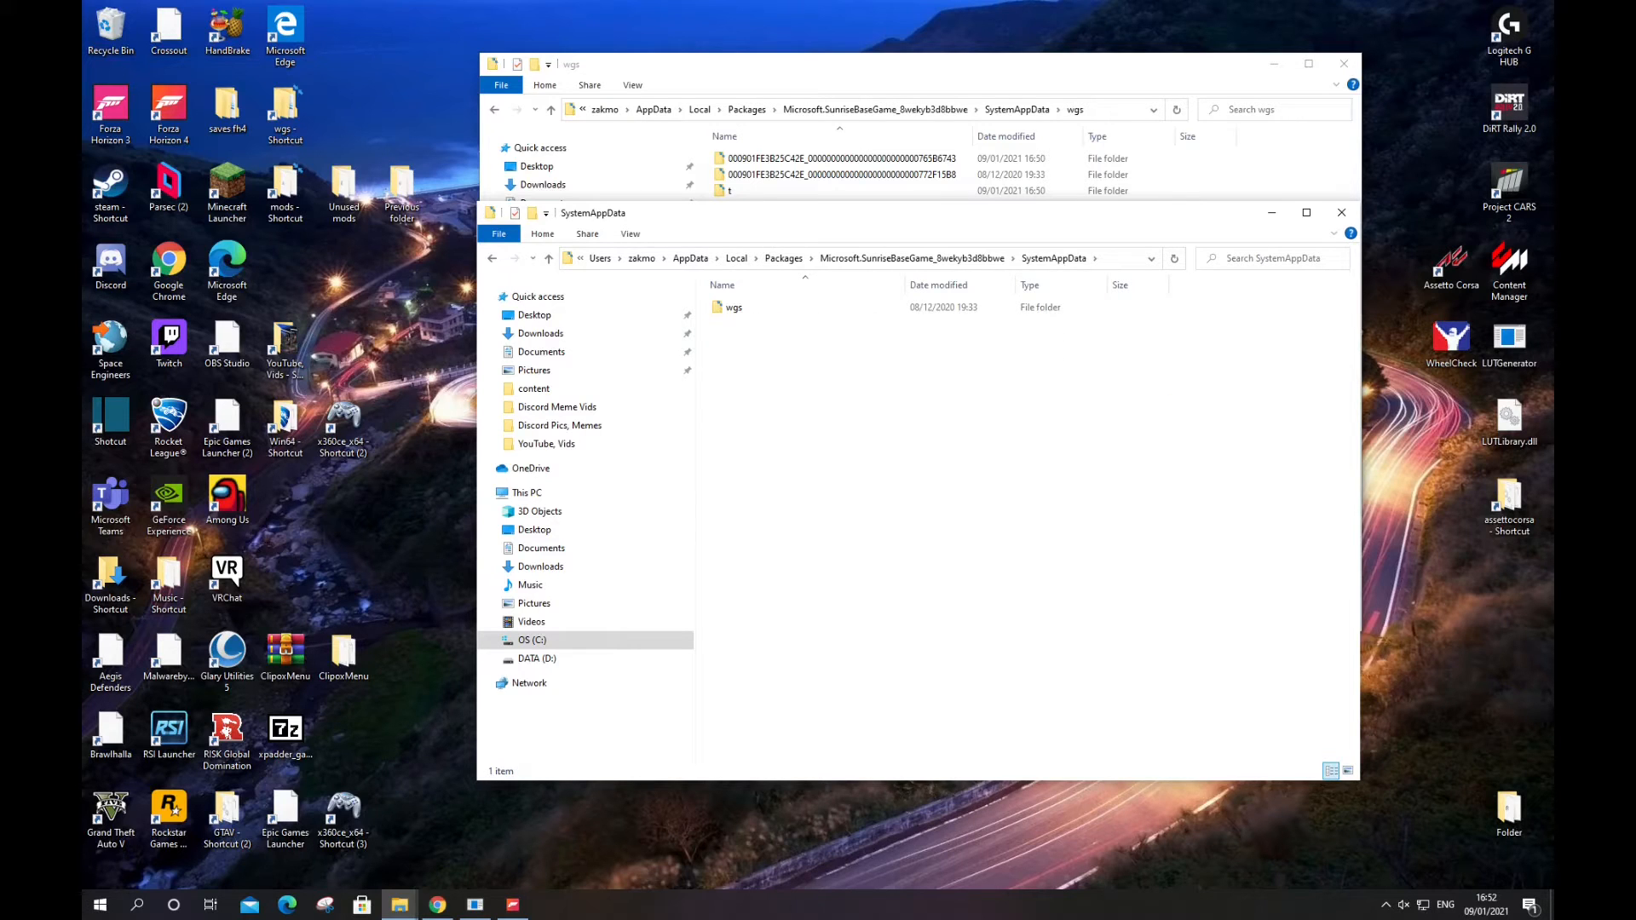
left_click(732, 307)
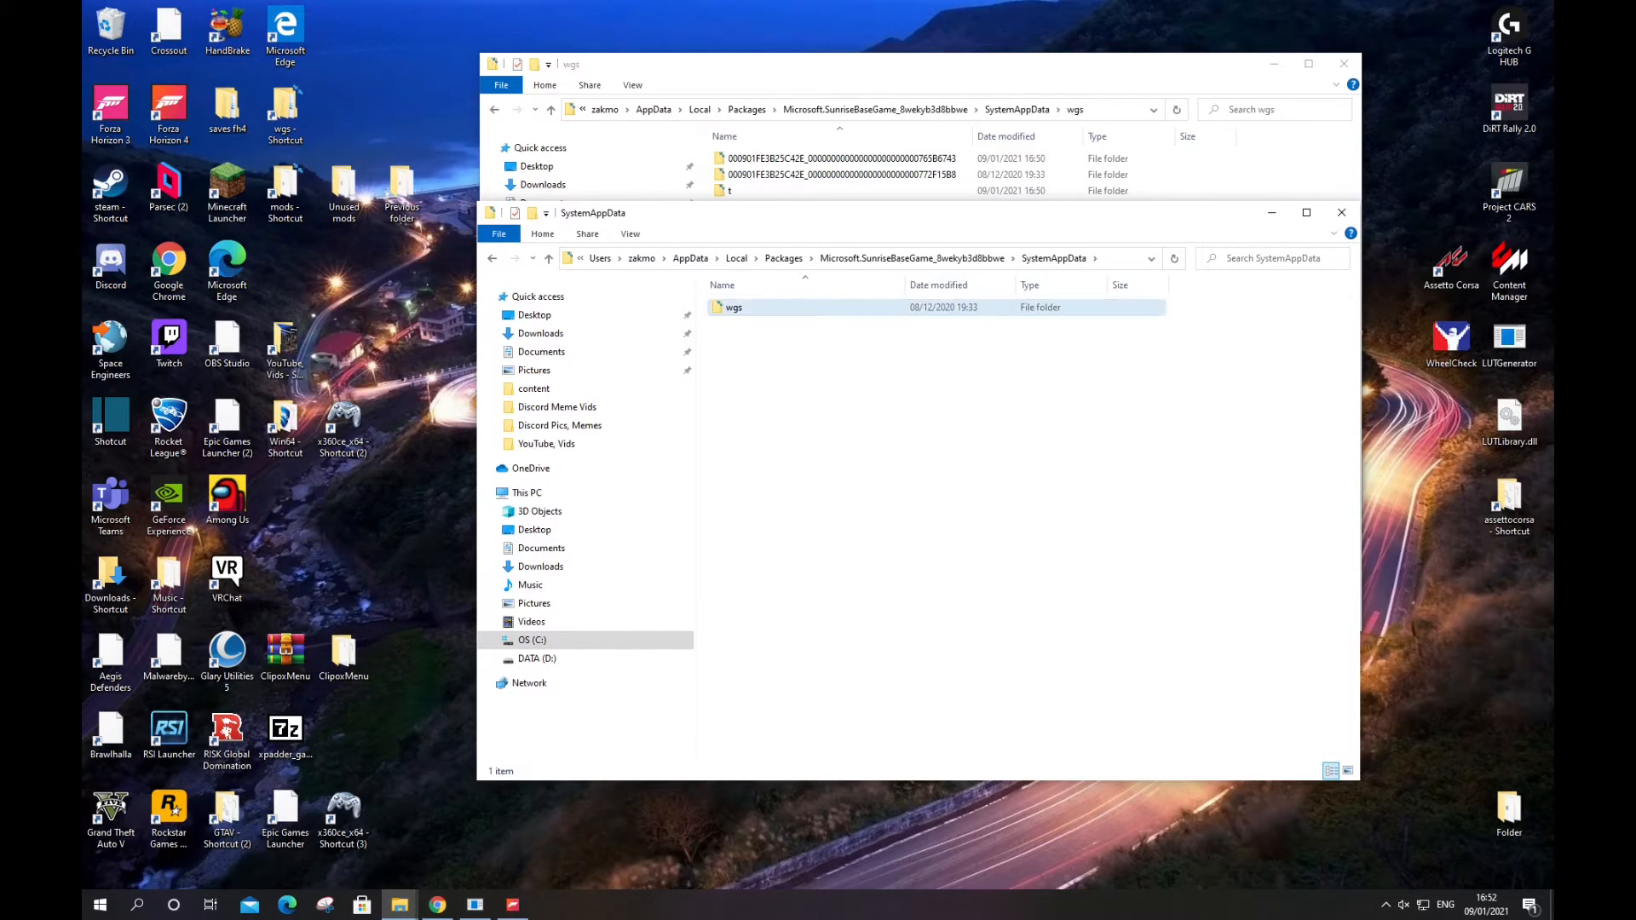
double_click(733, 307)
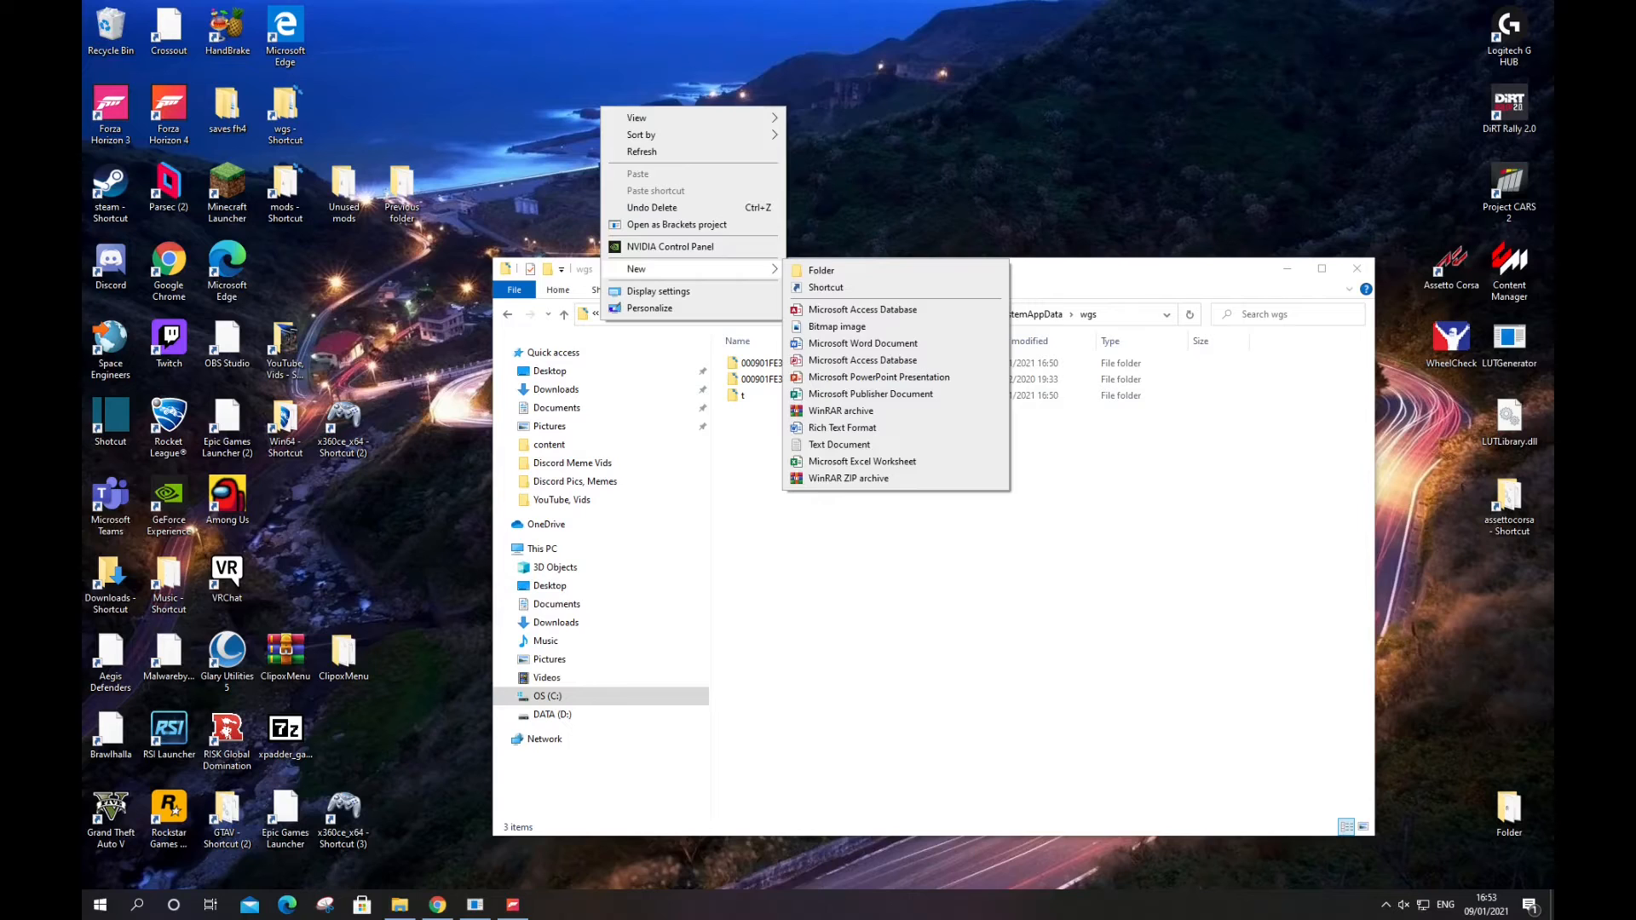
Step: Create a New folder on the desktop with the default name and move the three wgs save folders into it
left_click(821, 271)
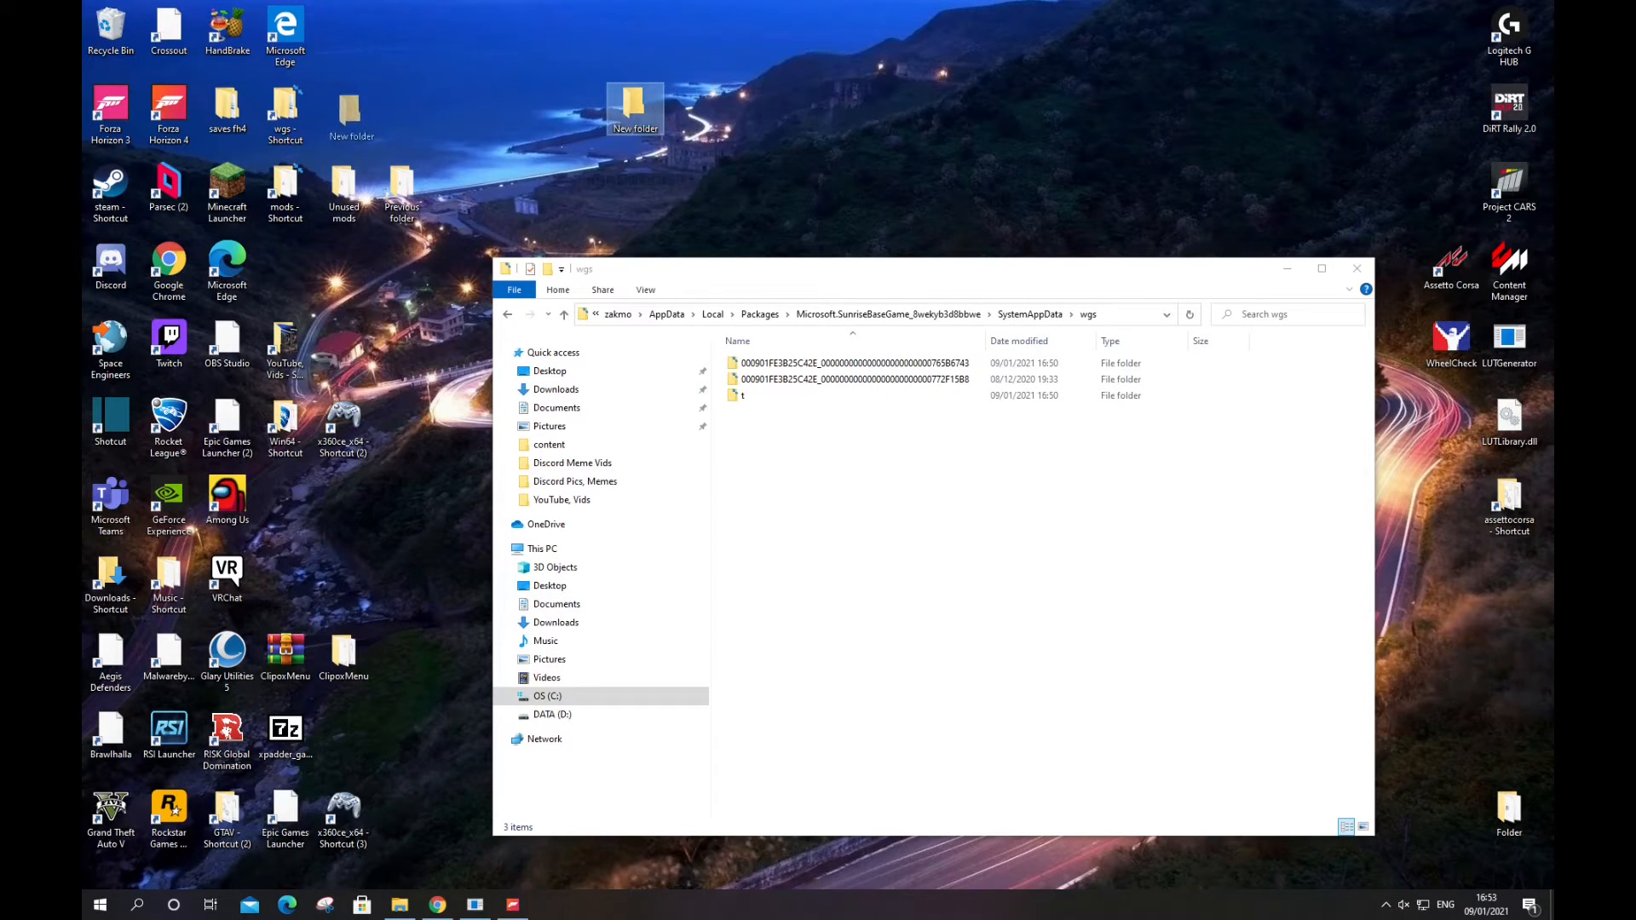
key("ctrl+a")
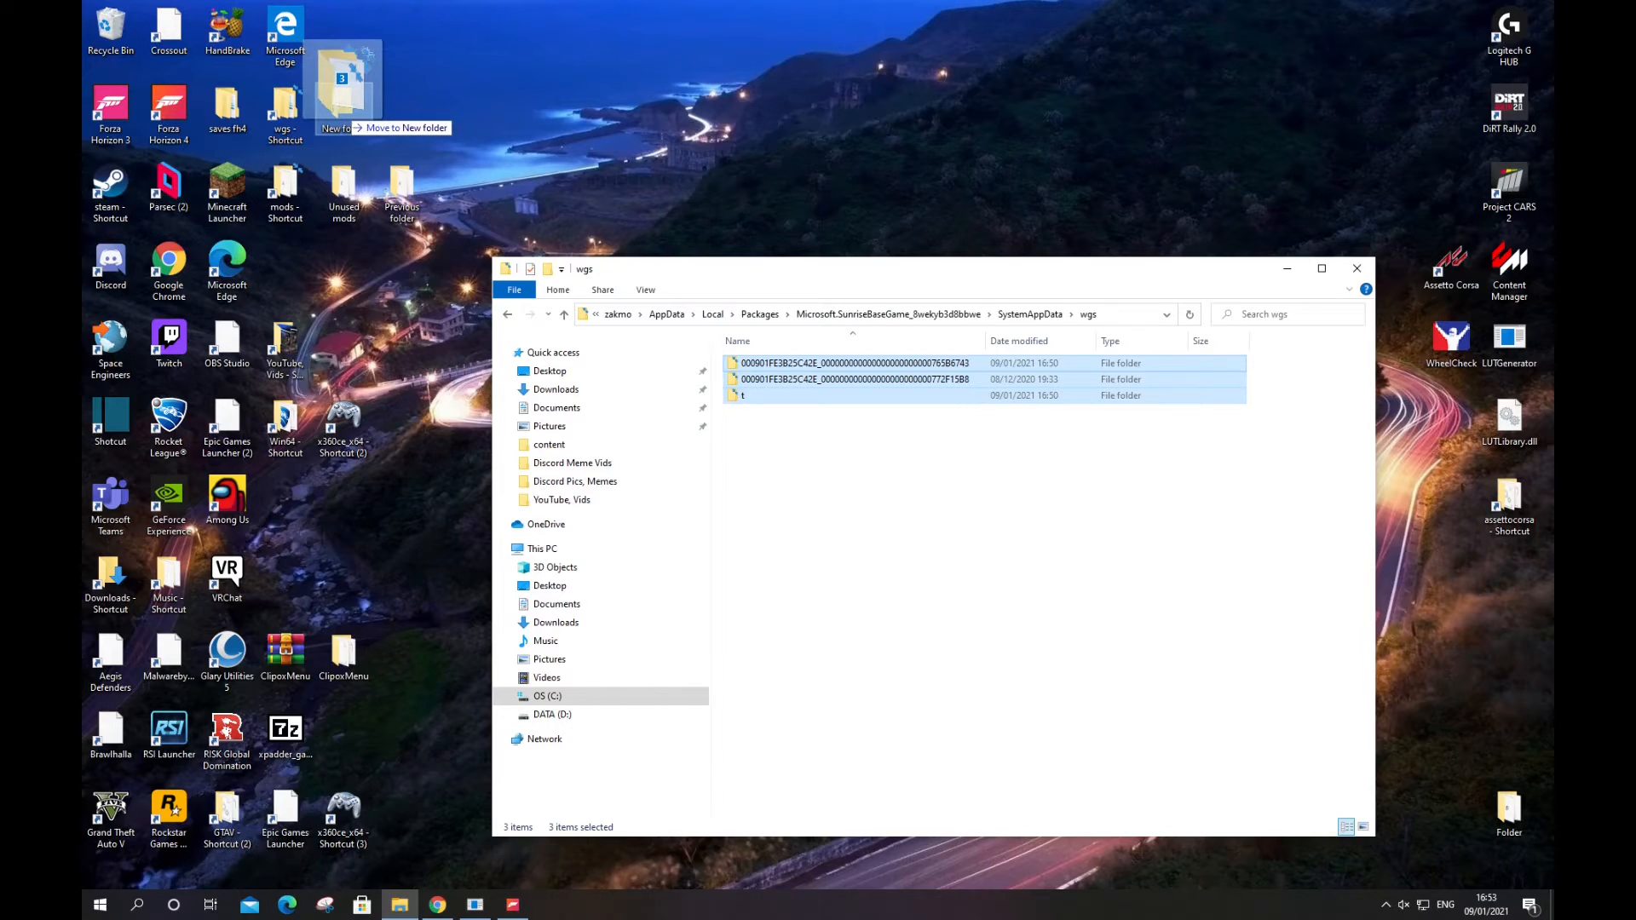
left_click_drag(355, 94, 345, 104)
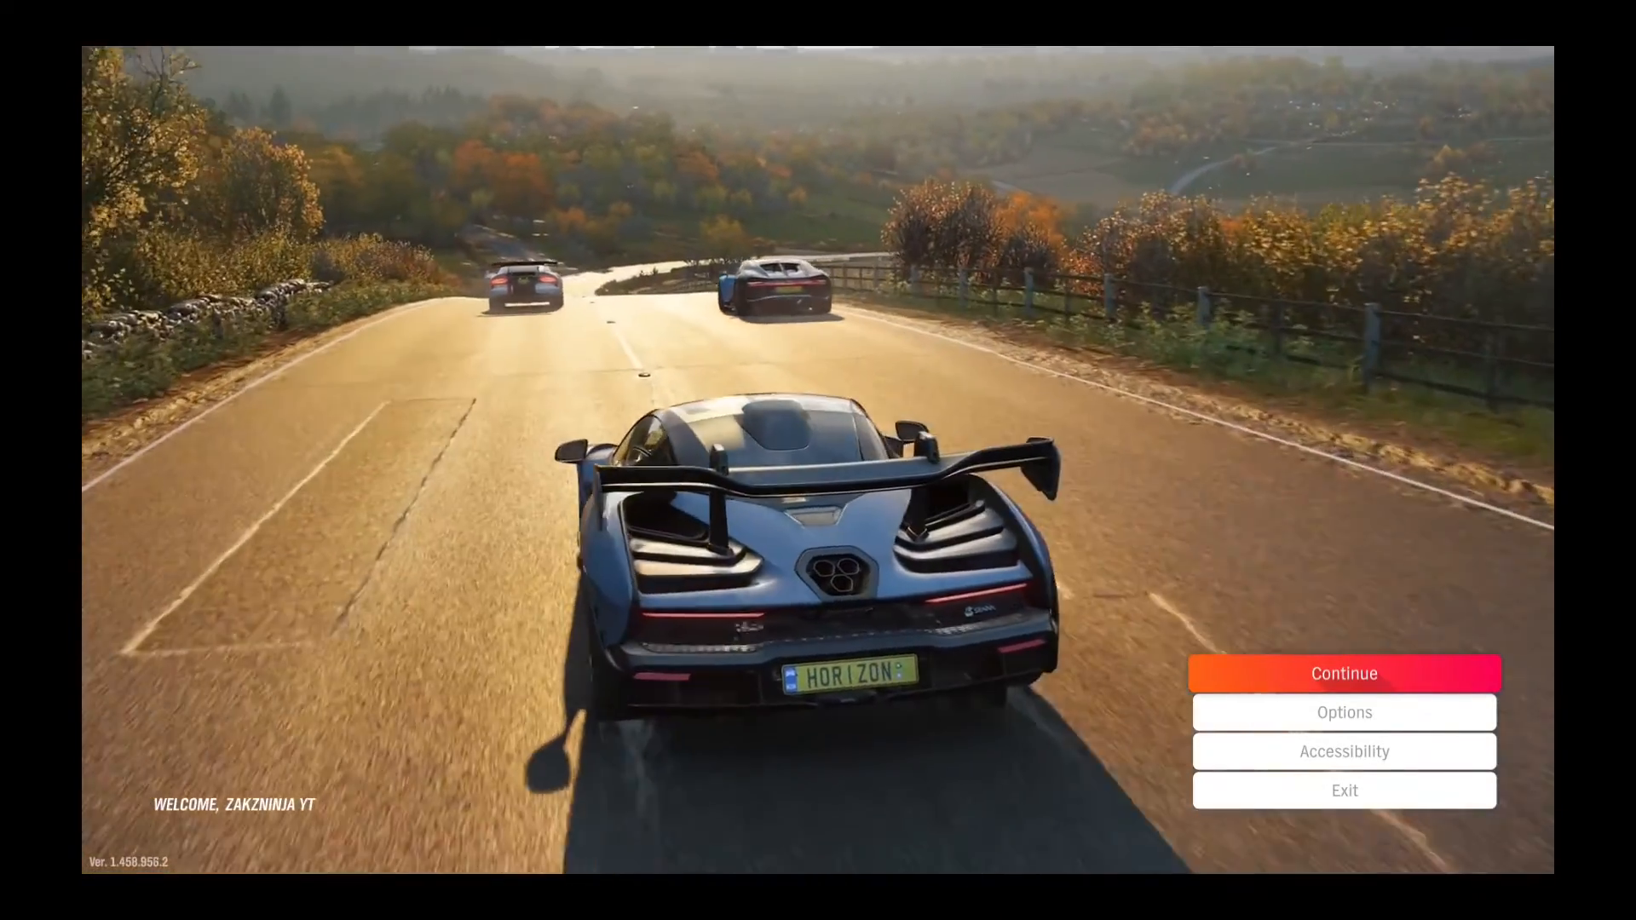
Step: Switch from the Forza Horizon 4 start screen back to the desktop wgs Explorer window
key("alt+tab")
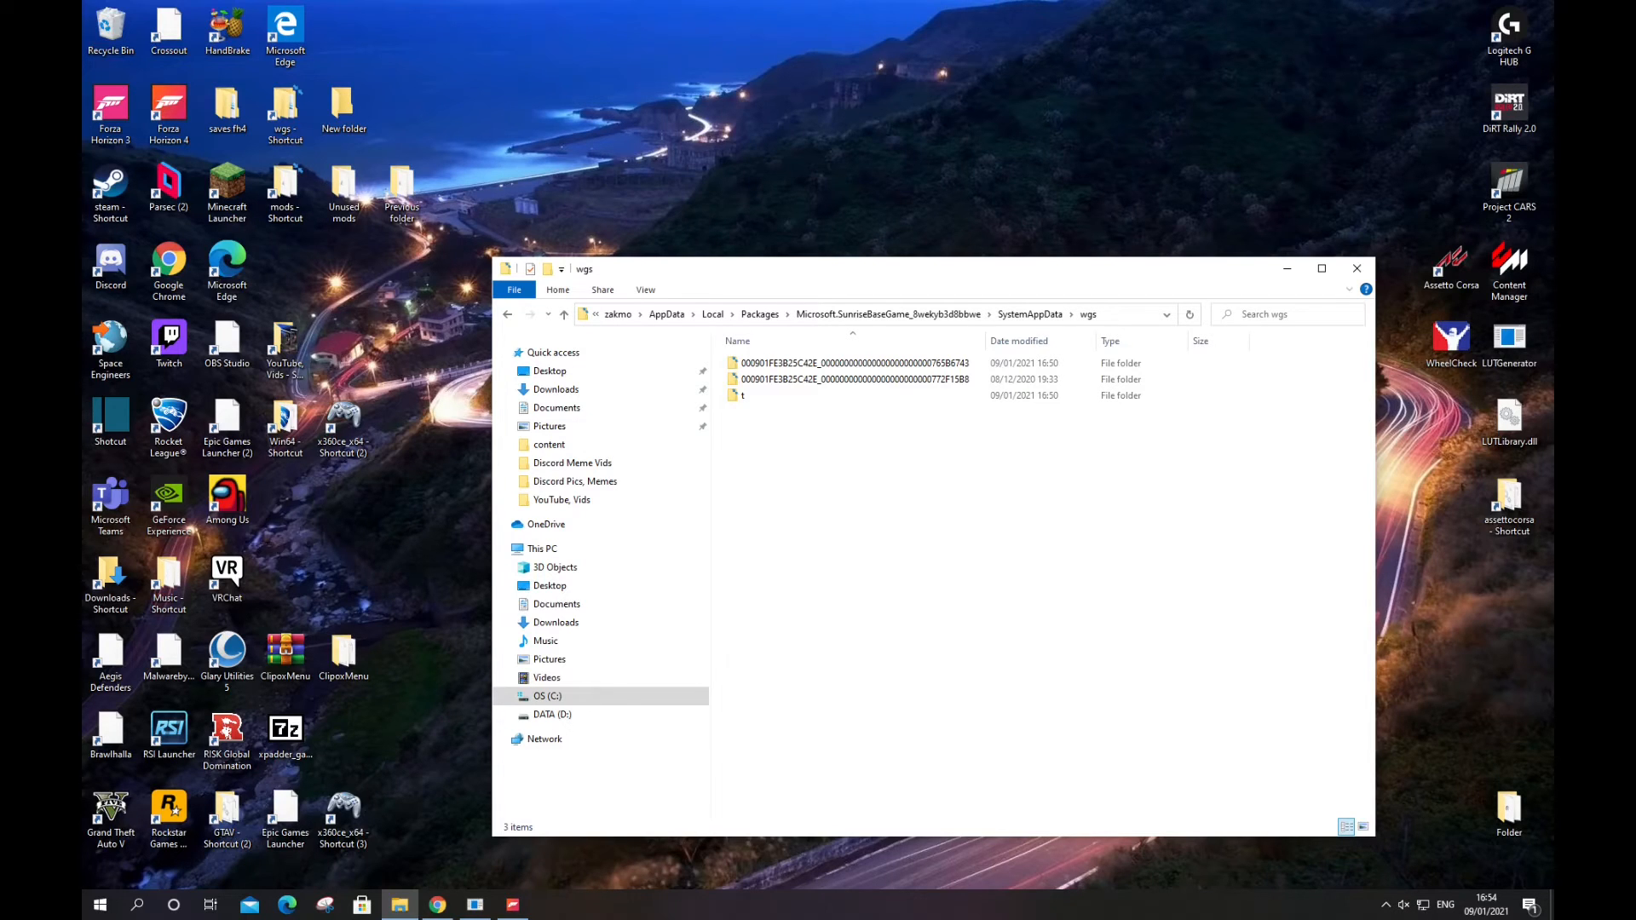
Step: Close the empty New folder window and open the saves fh4 backup folder beside the wgs window
key("ctrl+a")
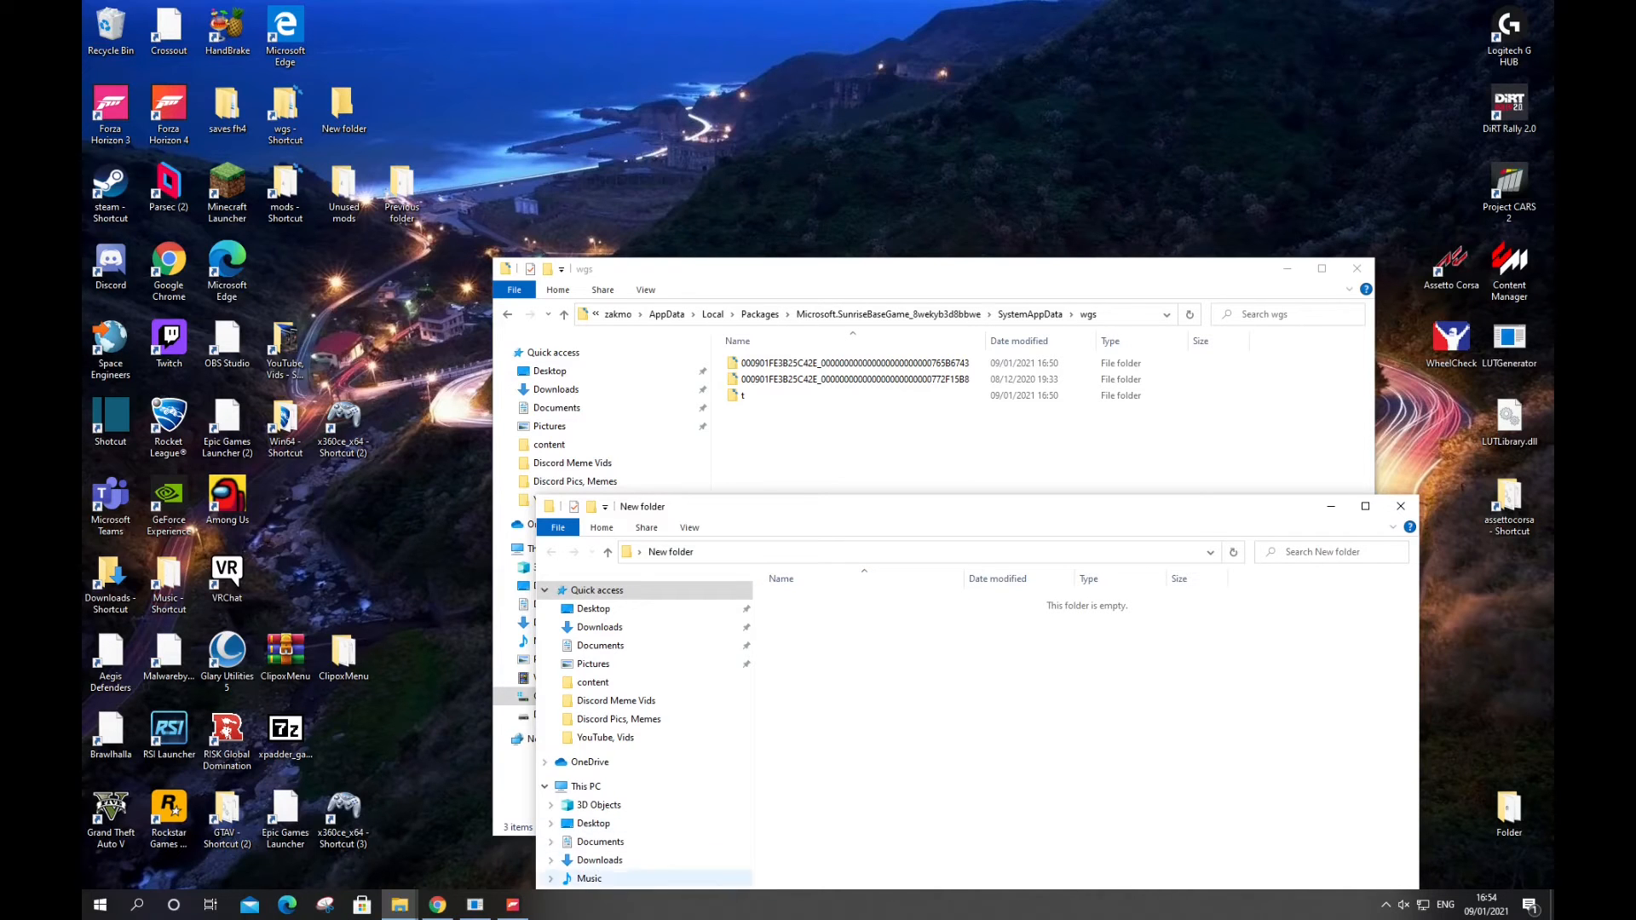
left_click(1401, 507)
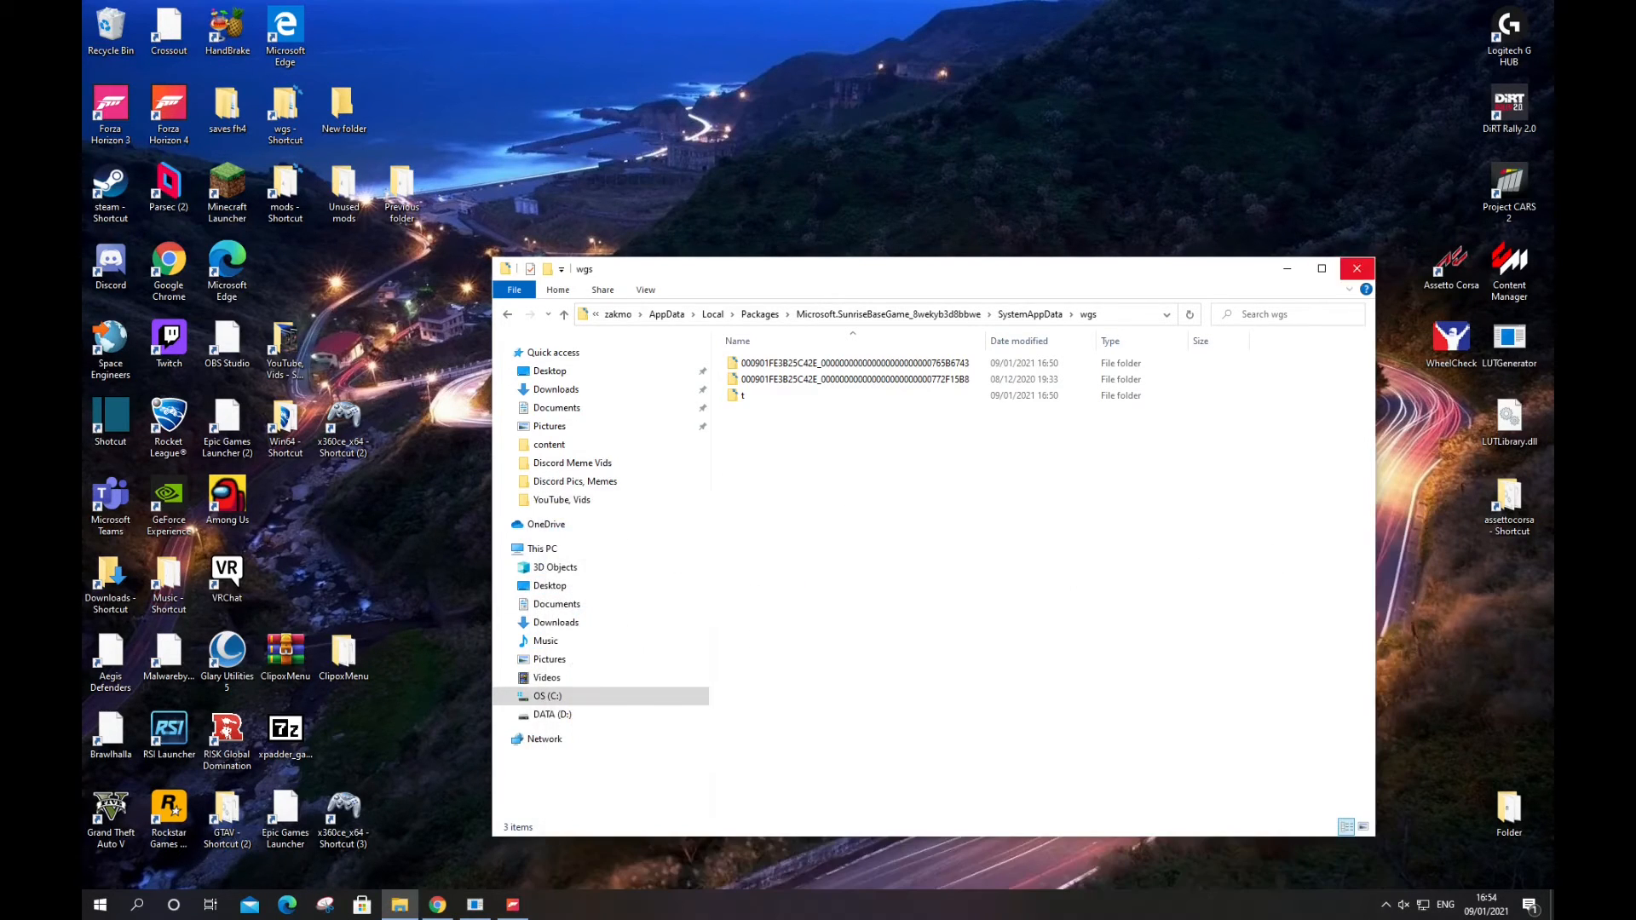
left_click(1358, 267)
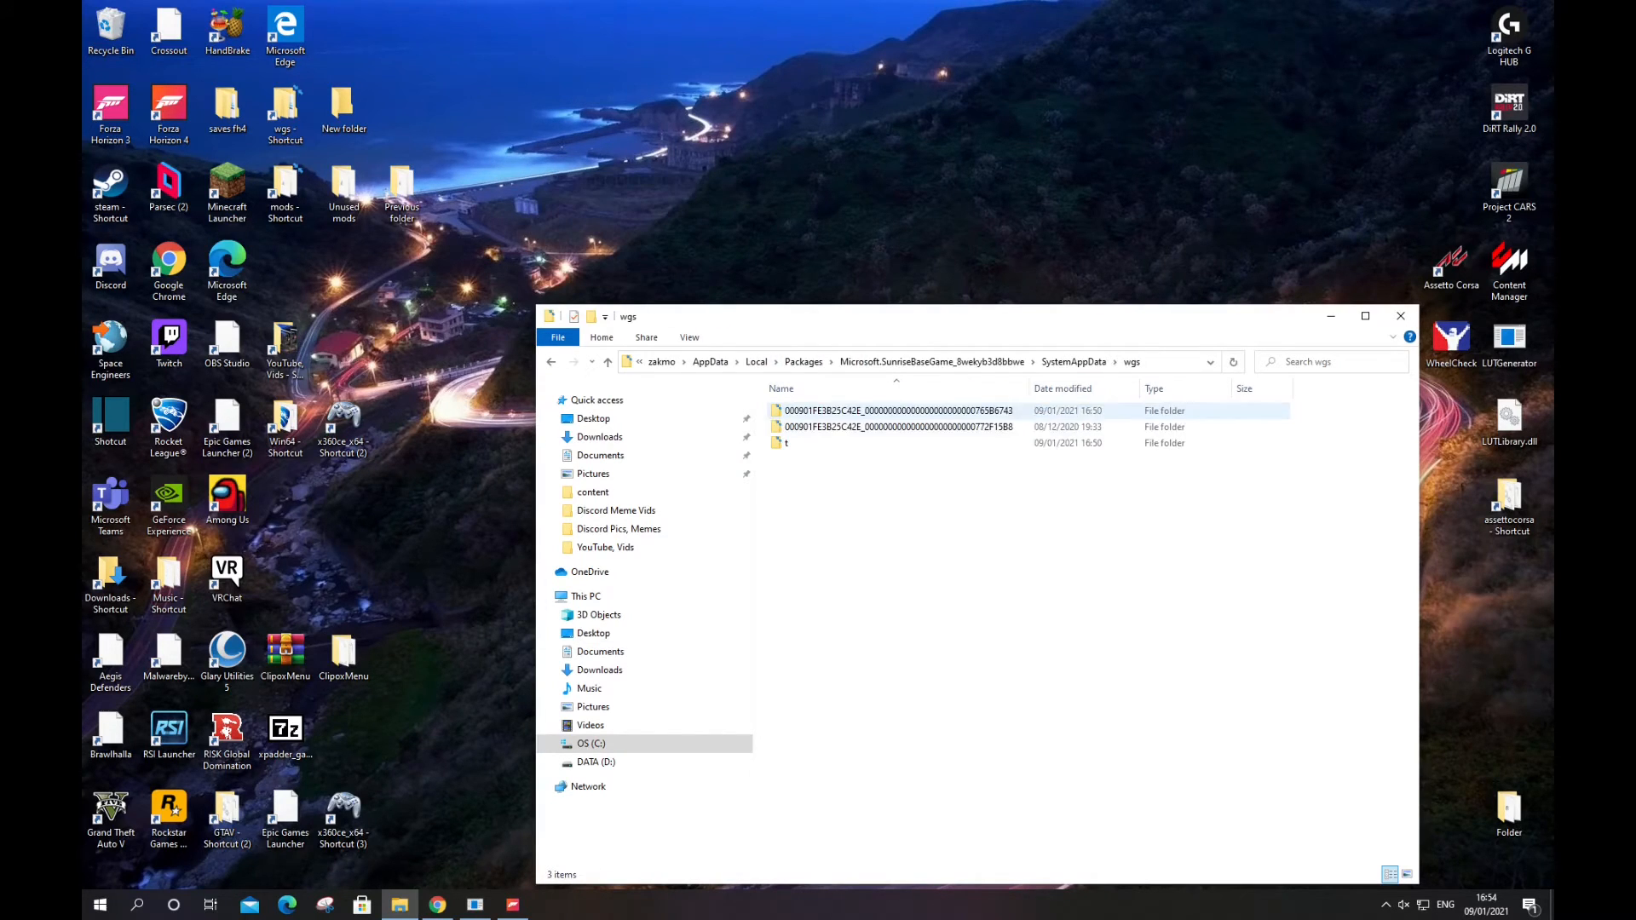
left_click(881, 410)
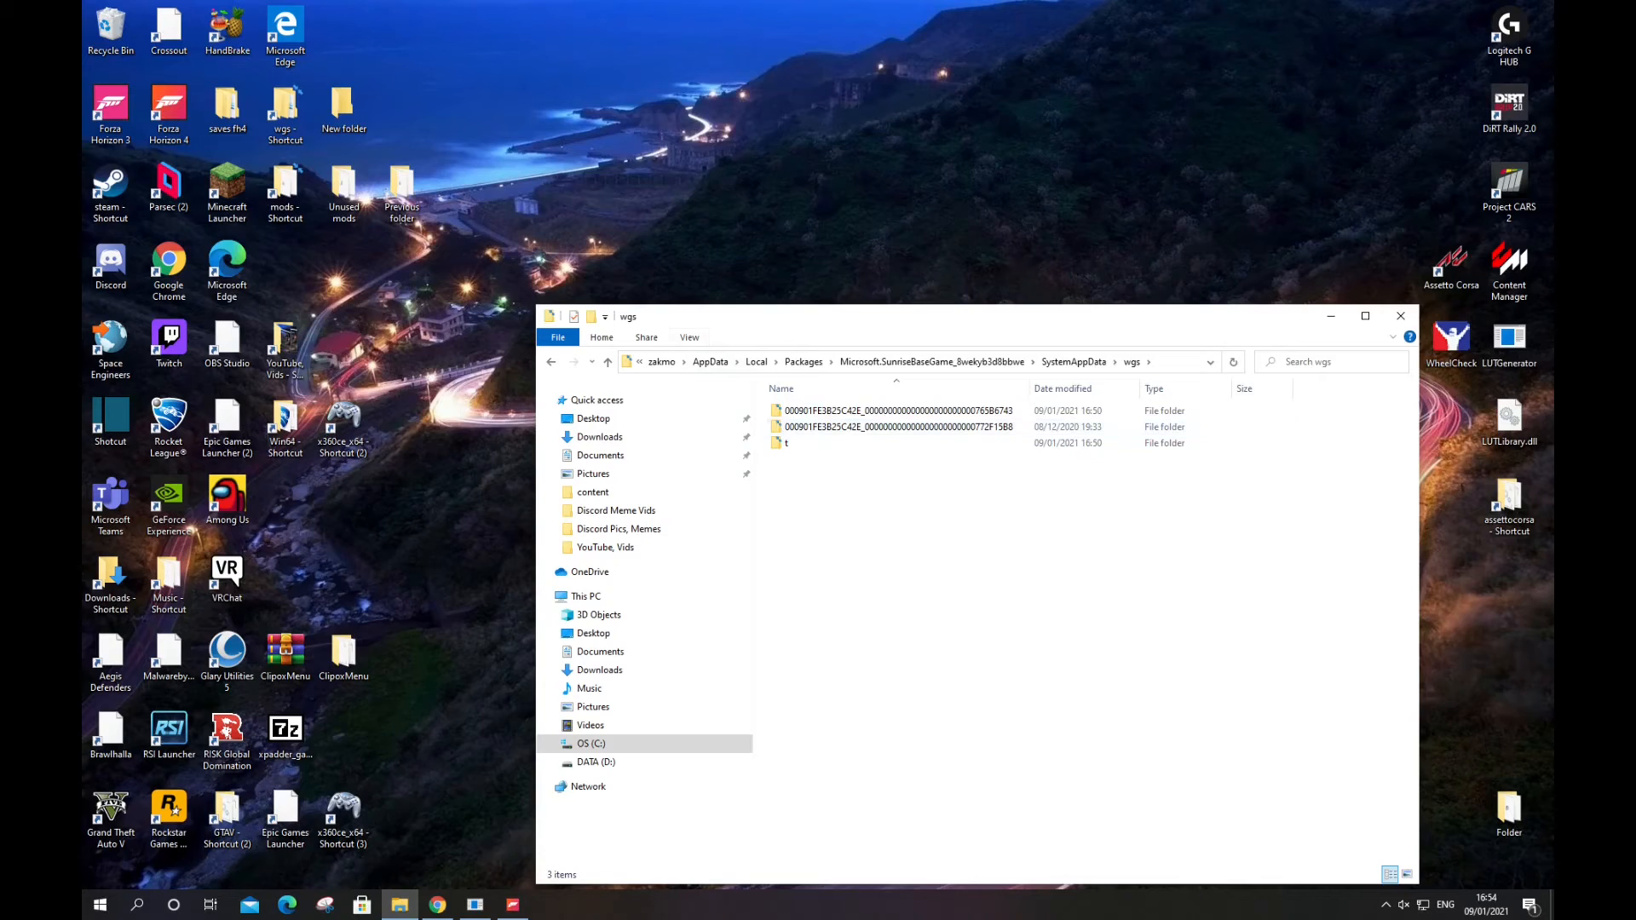
left_click(343, 109)
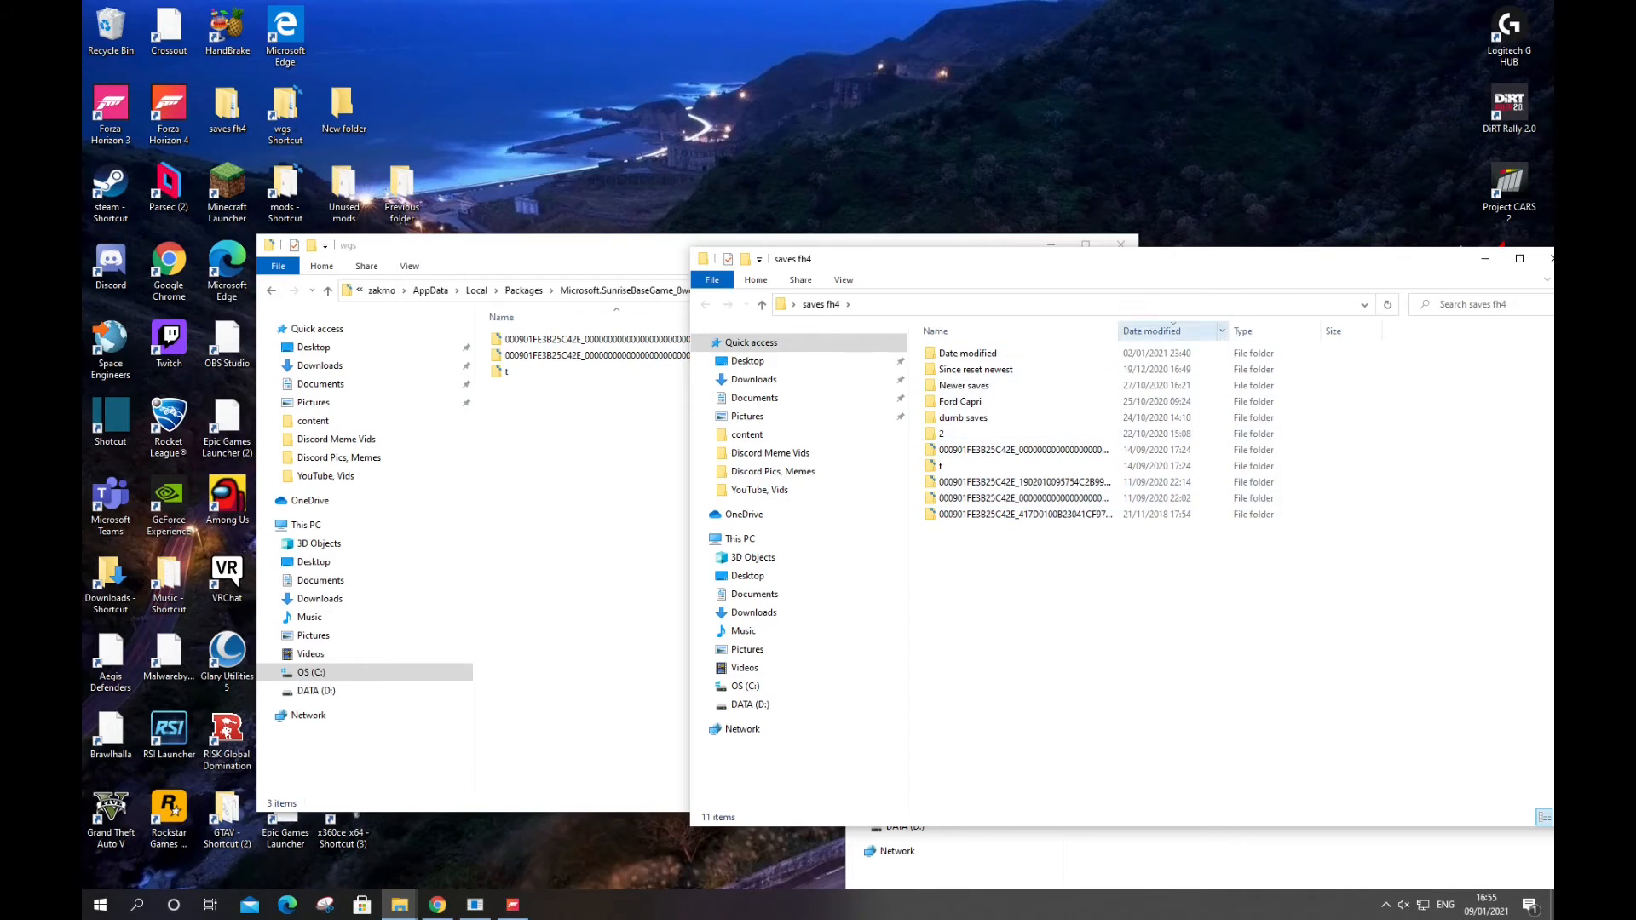
Step: Sort the saves fh4 backups by Date modified, then select all three wgs save folders and delete them
left_click(1152, 330)
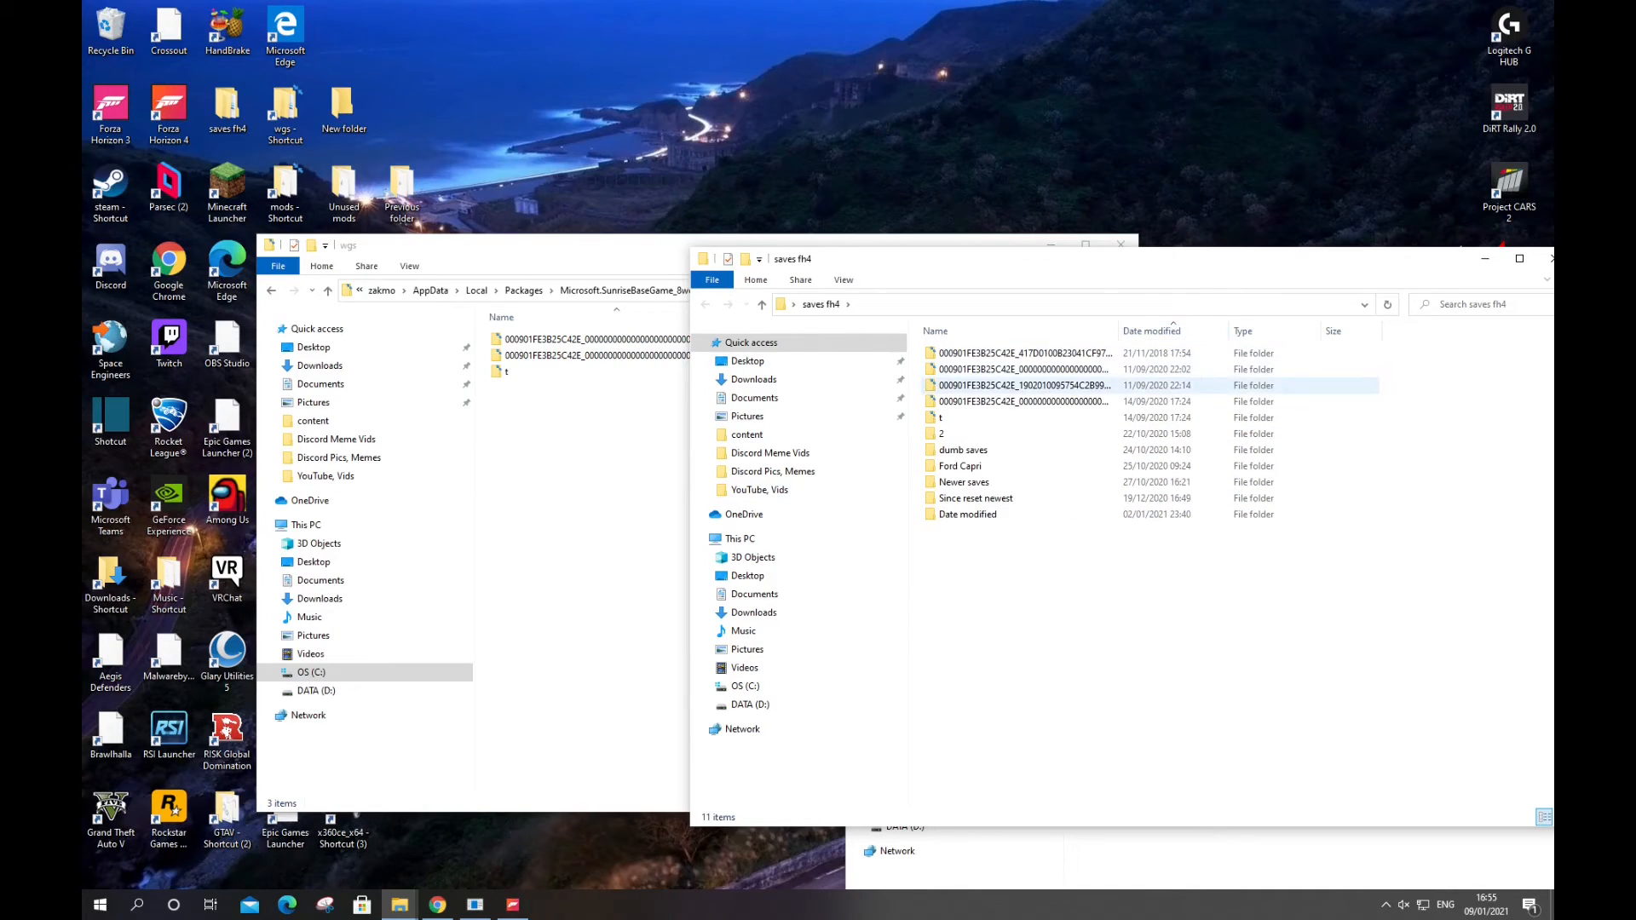
left_click(1023, 370)
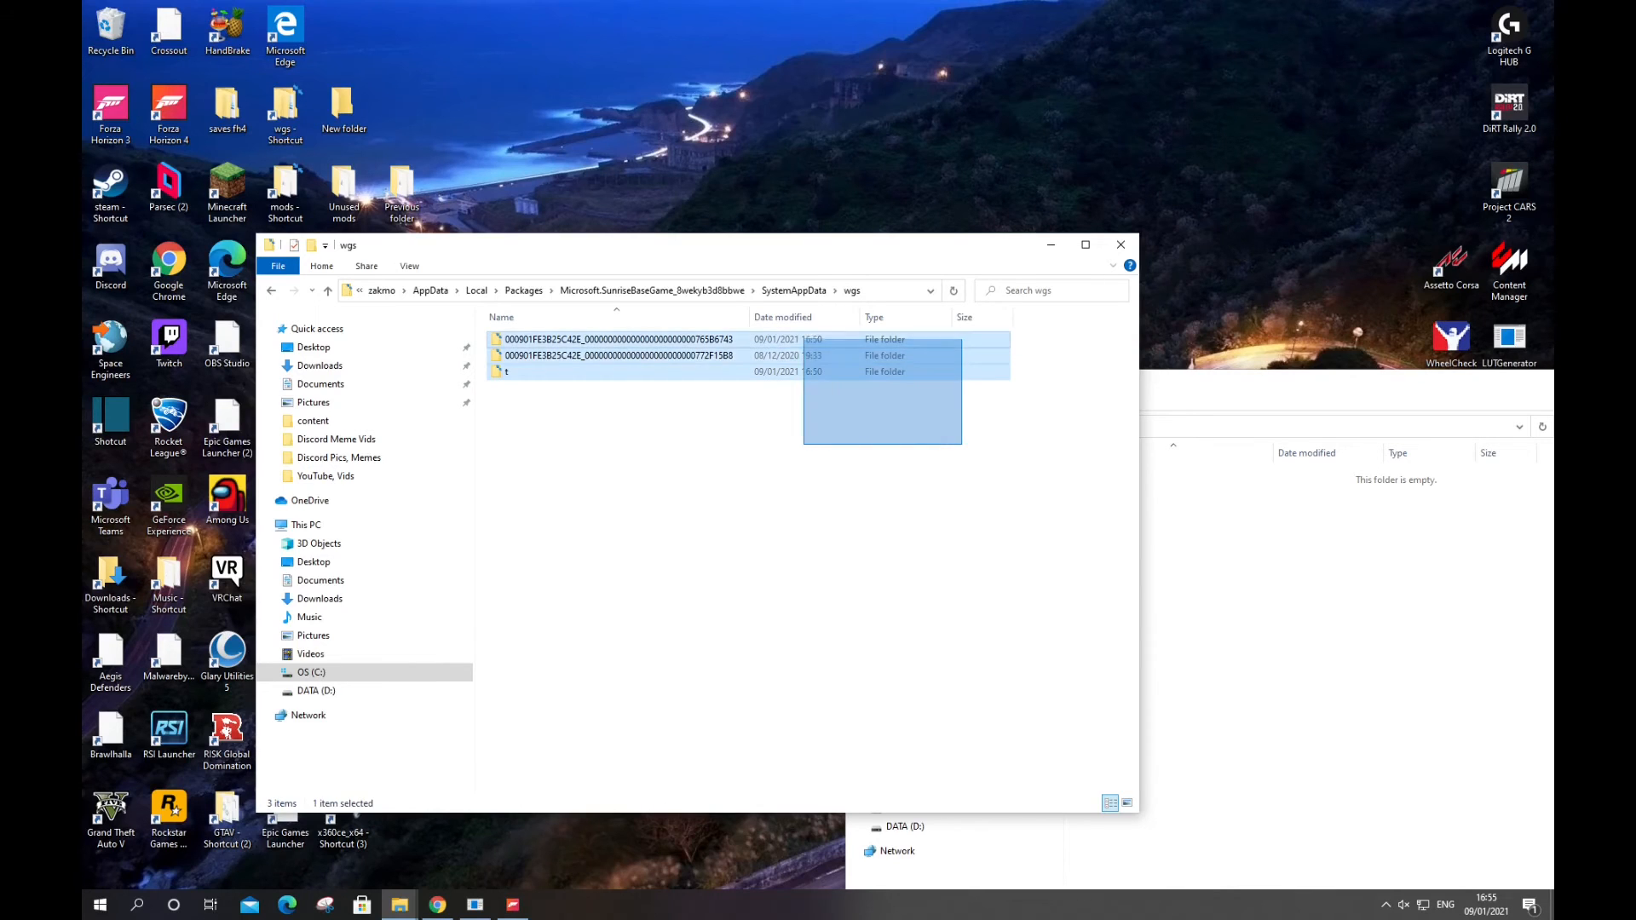
key("ctrl+a")
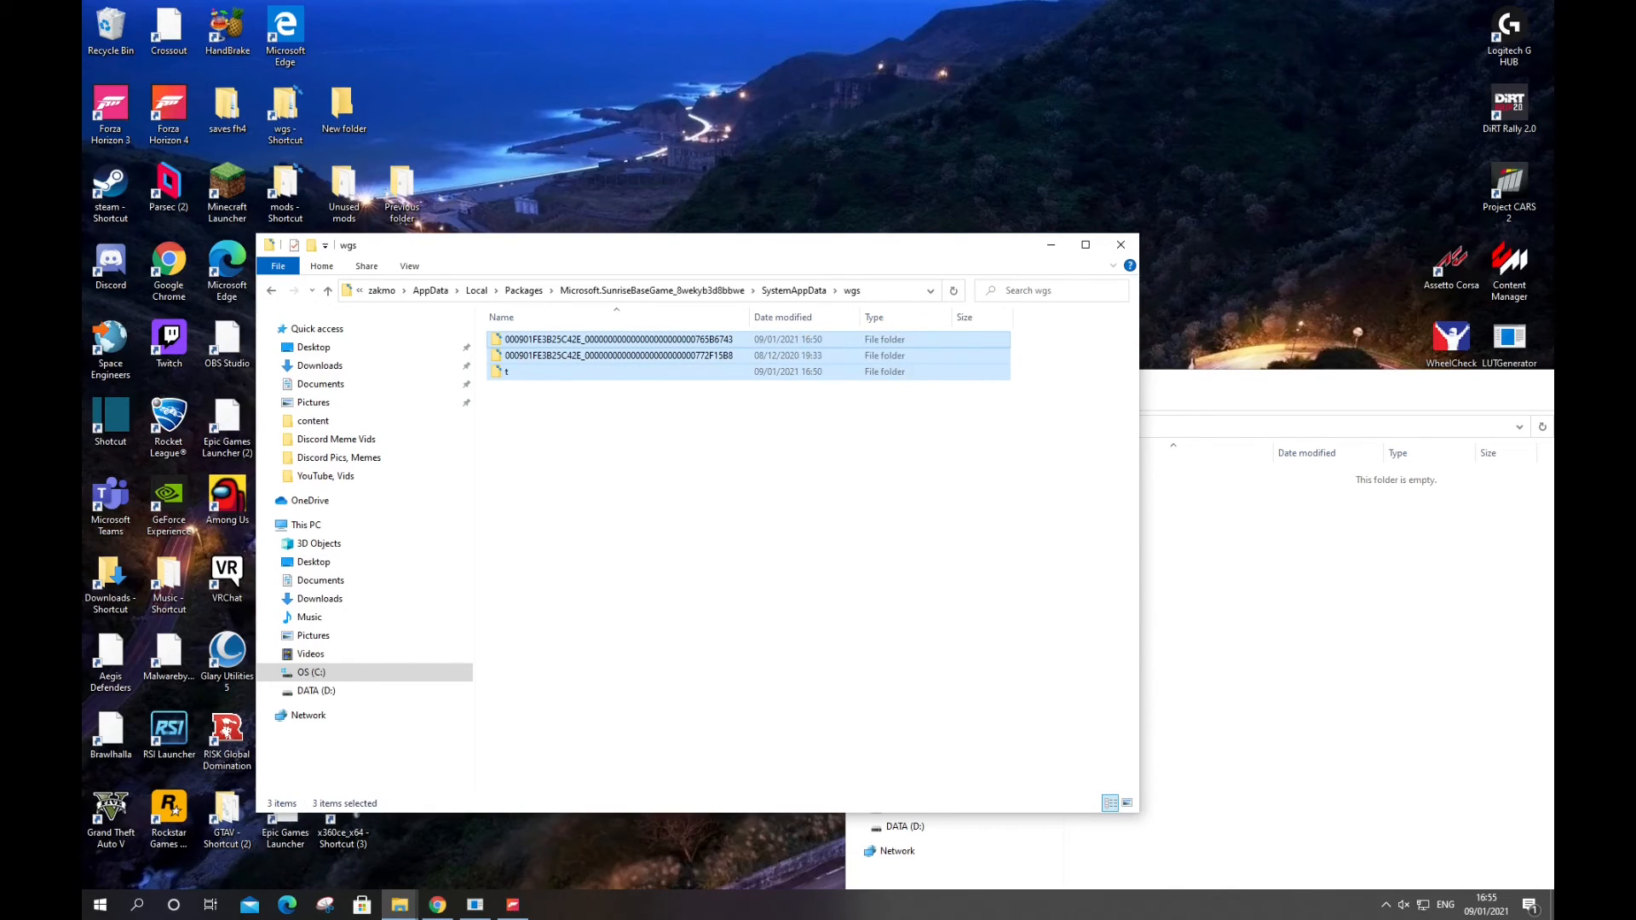
key("Delete")
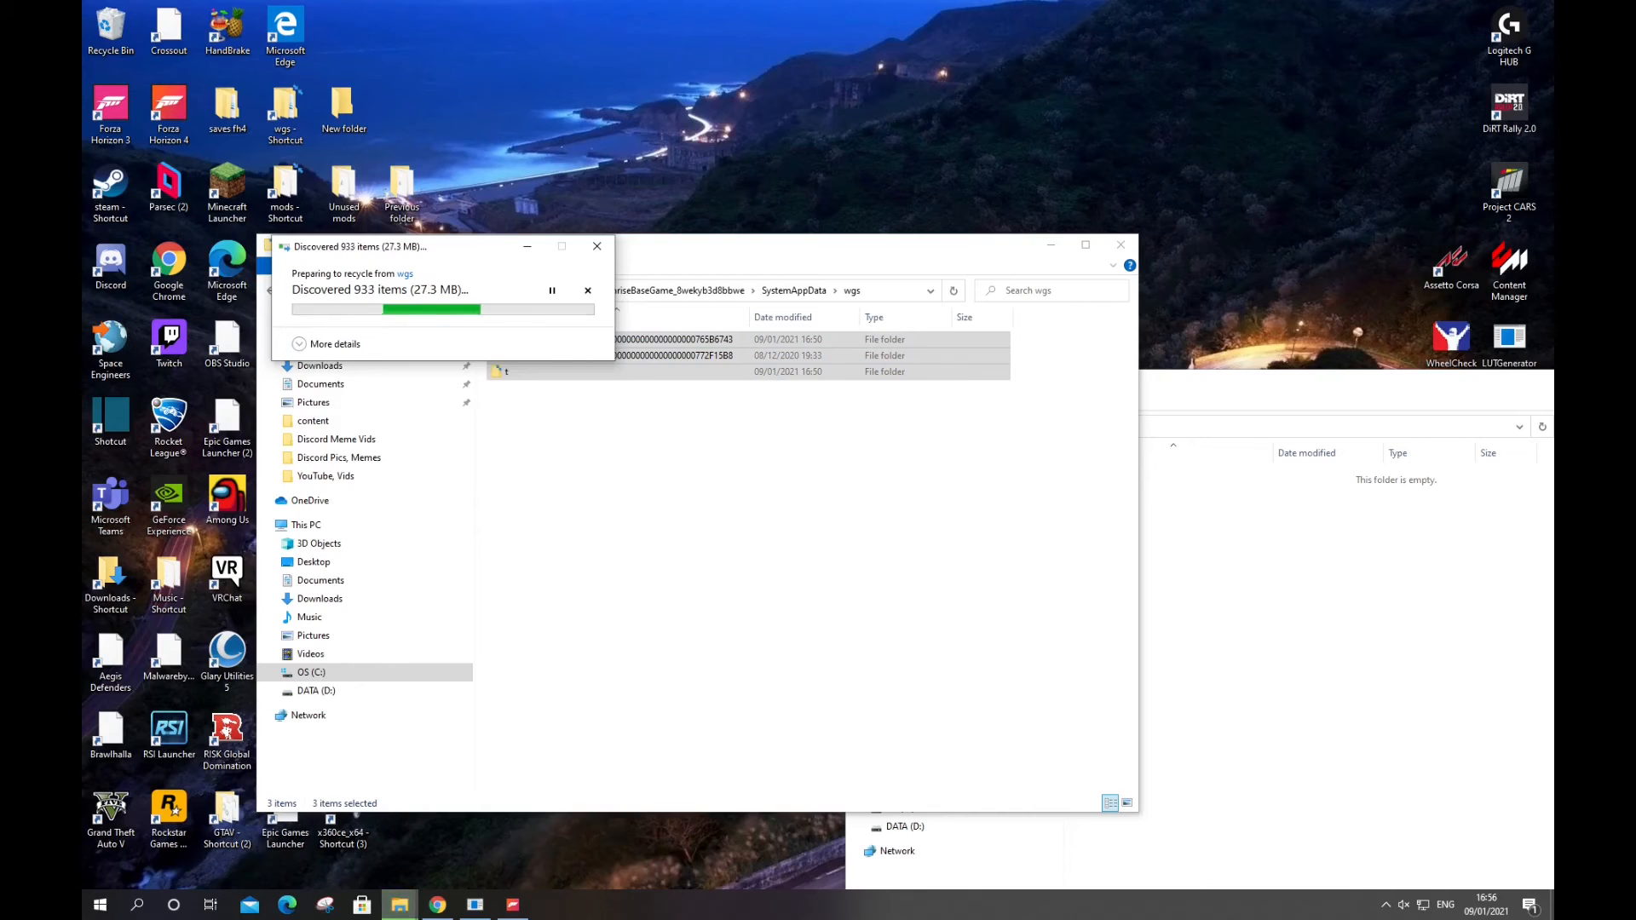